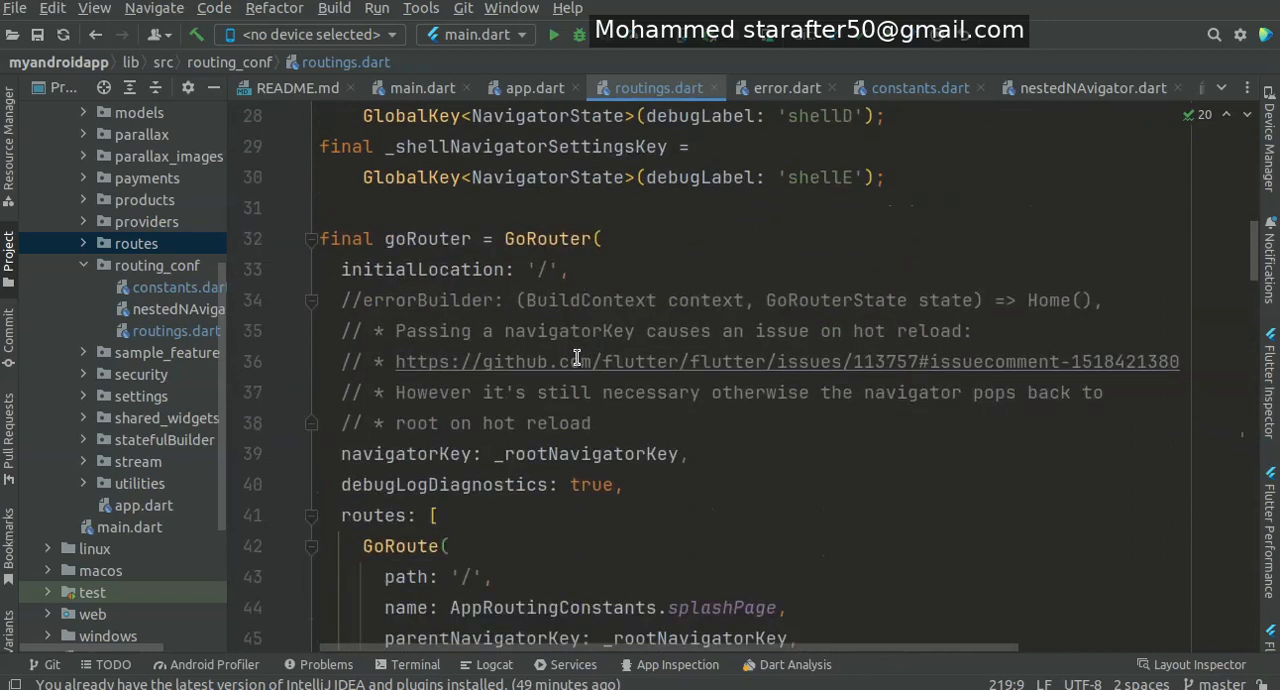
- Open constants.dart to view the AppRoutingConstants splashPage, homePage and platform-location constants
scroll("down", 3)
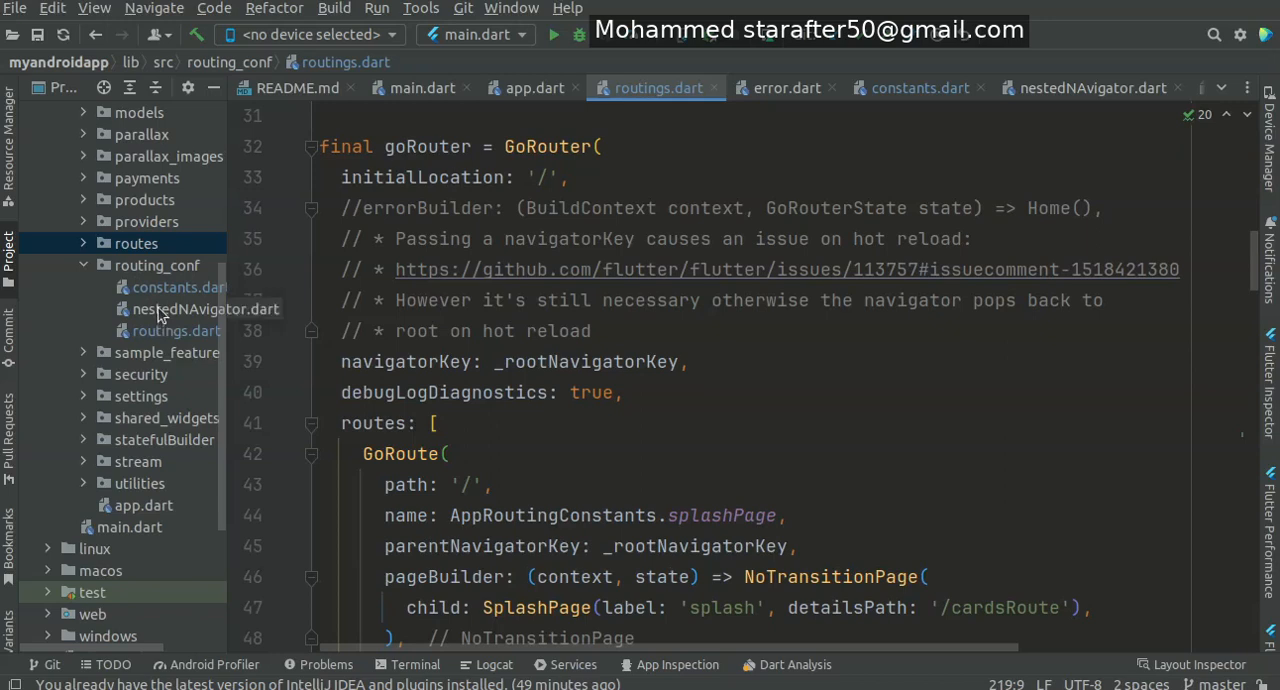
mouse_move(160, 295)
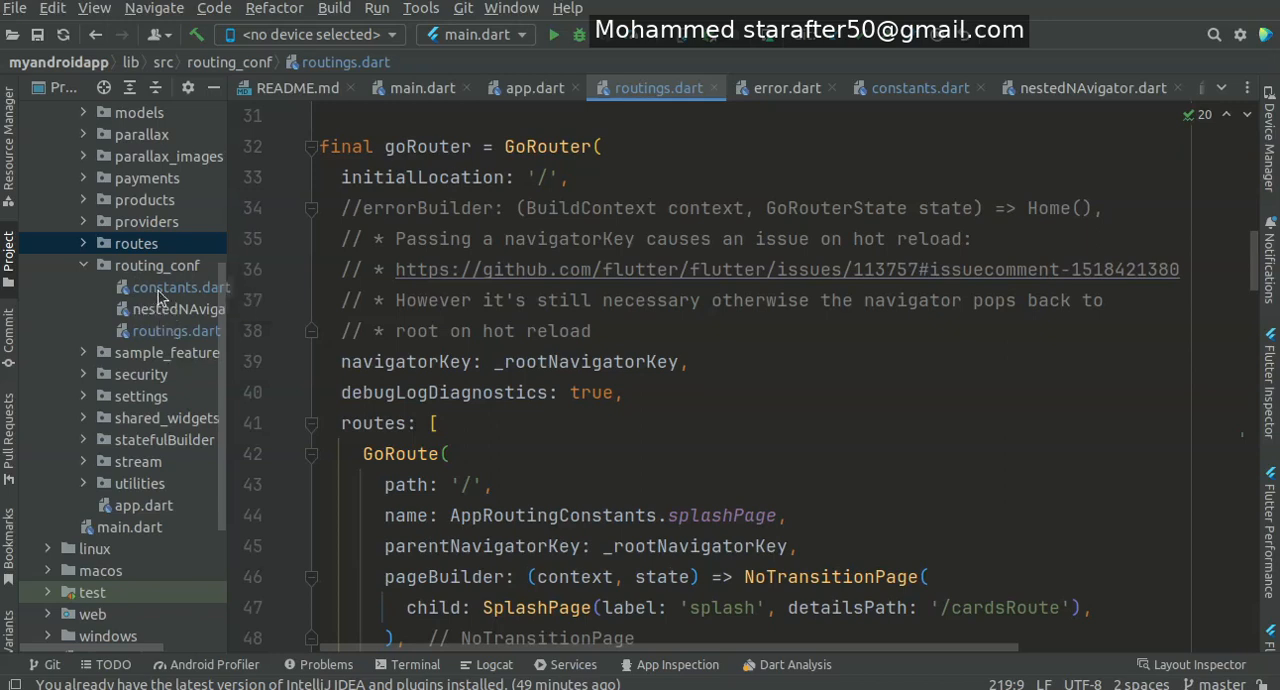
left_click(917, 88)
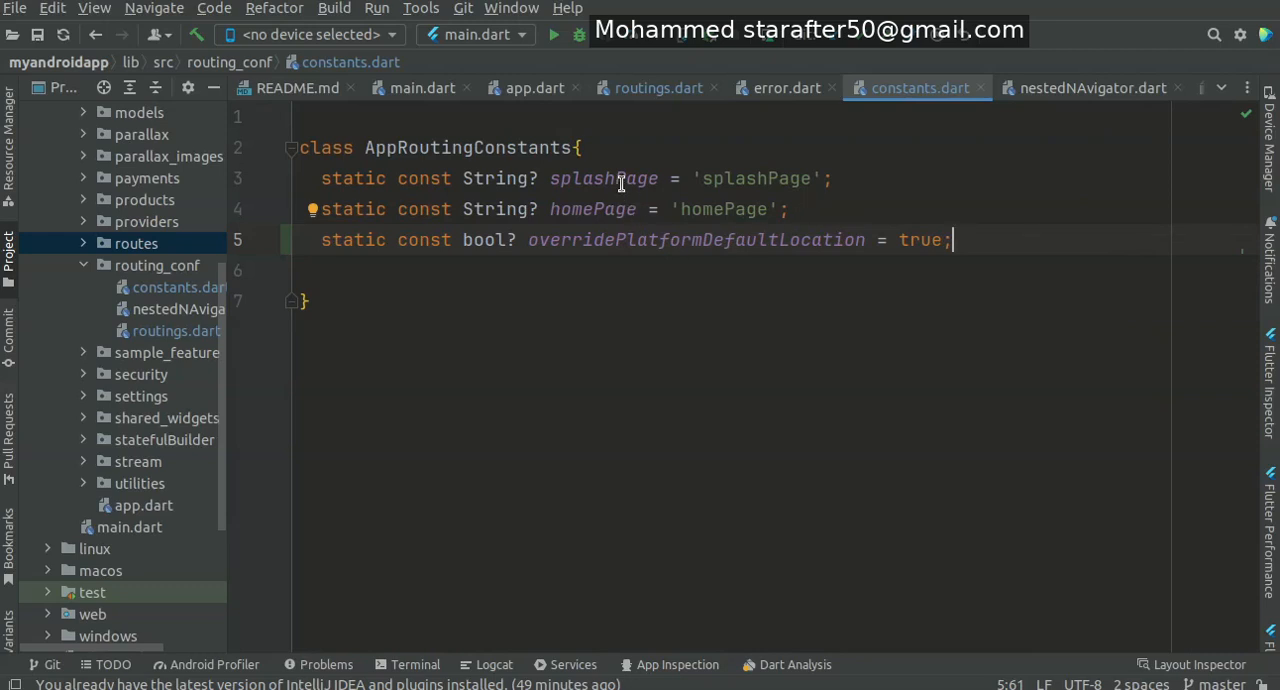
- Select splashPage, then return to routings.dart at the root GoRoute using AppRoutingConstants.splashPage
double_click(603, 178)
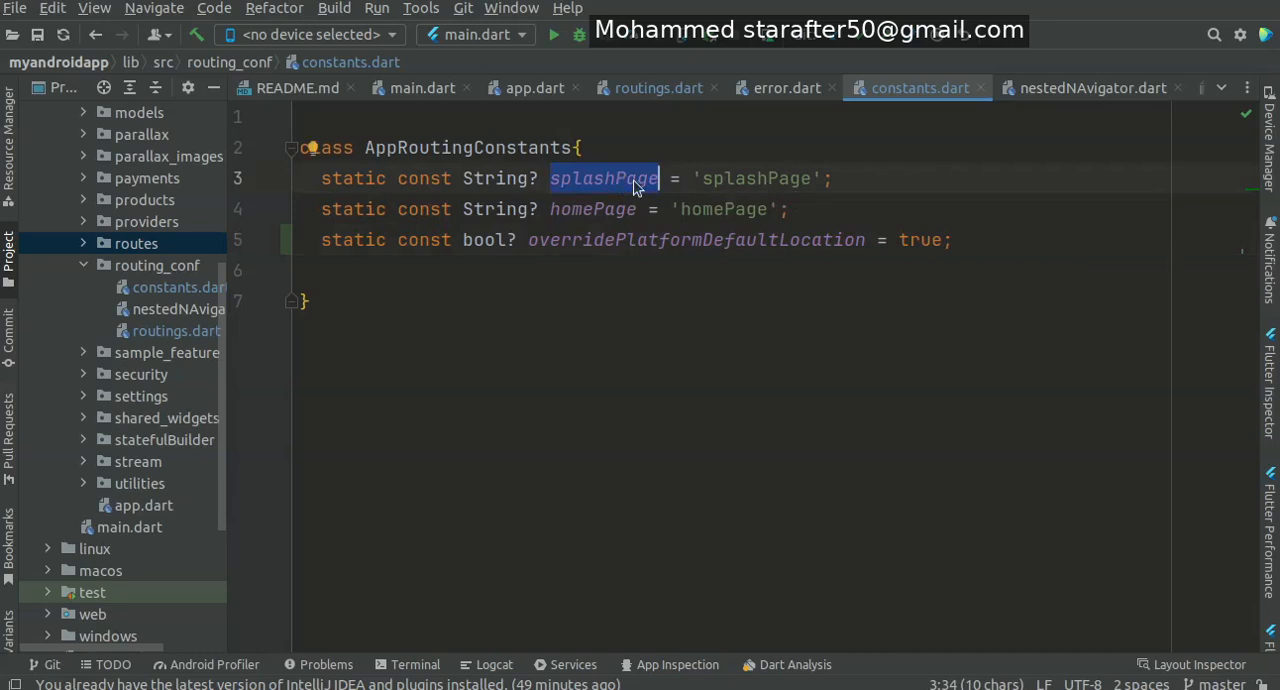
left_click(658, 88)
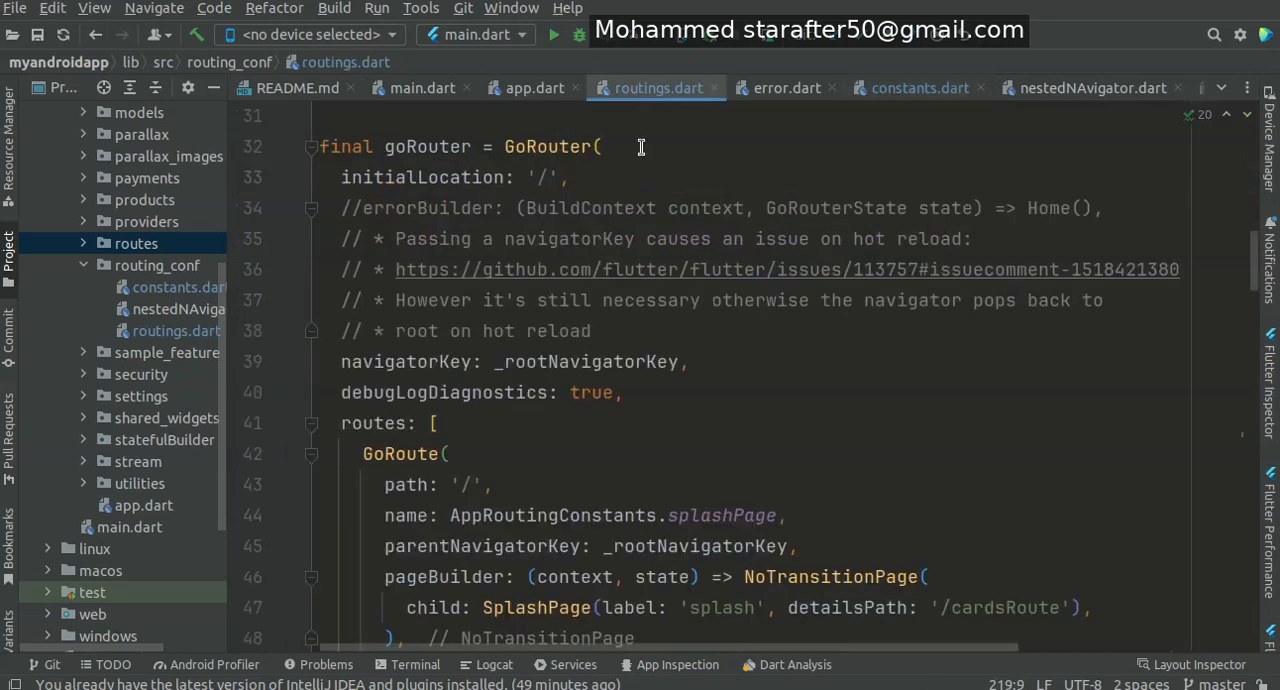
scroll("down", 3)
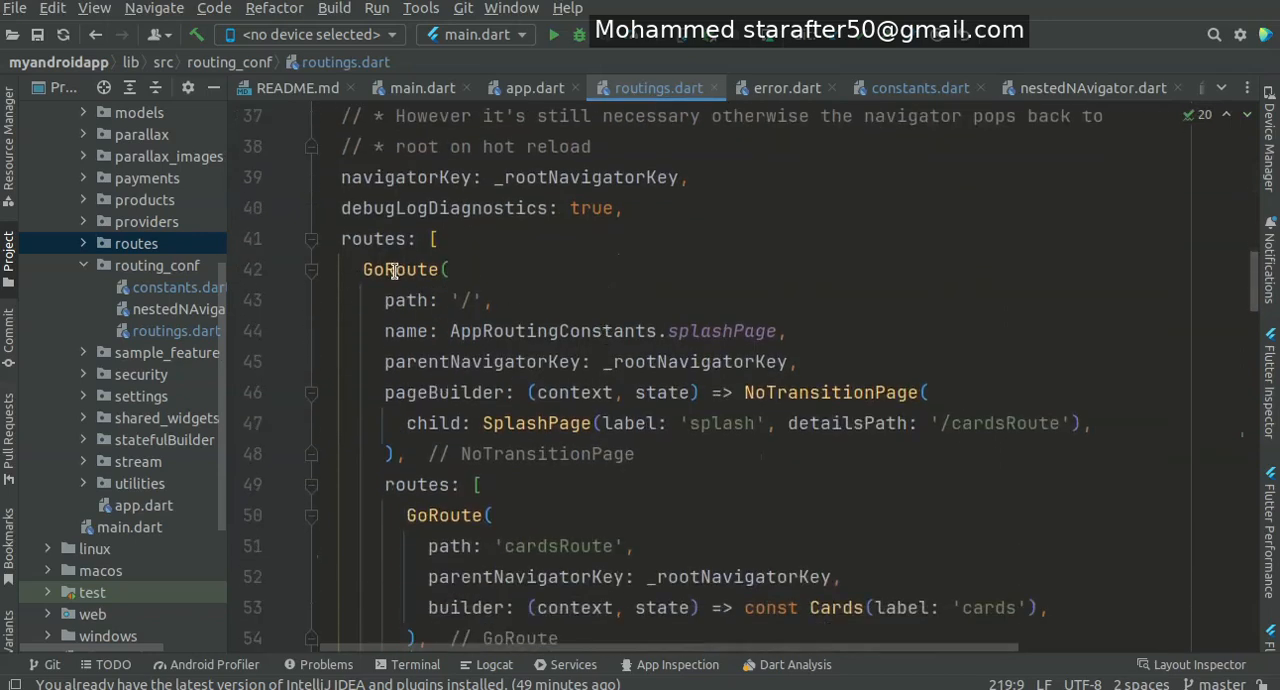
mouse_move(401, 269)
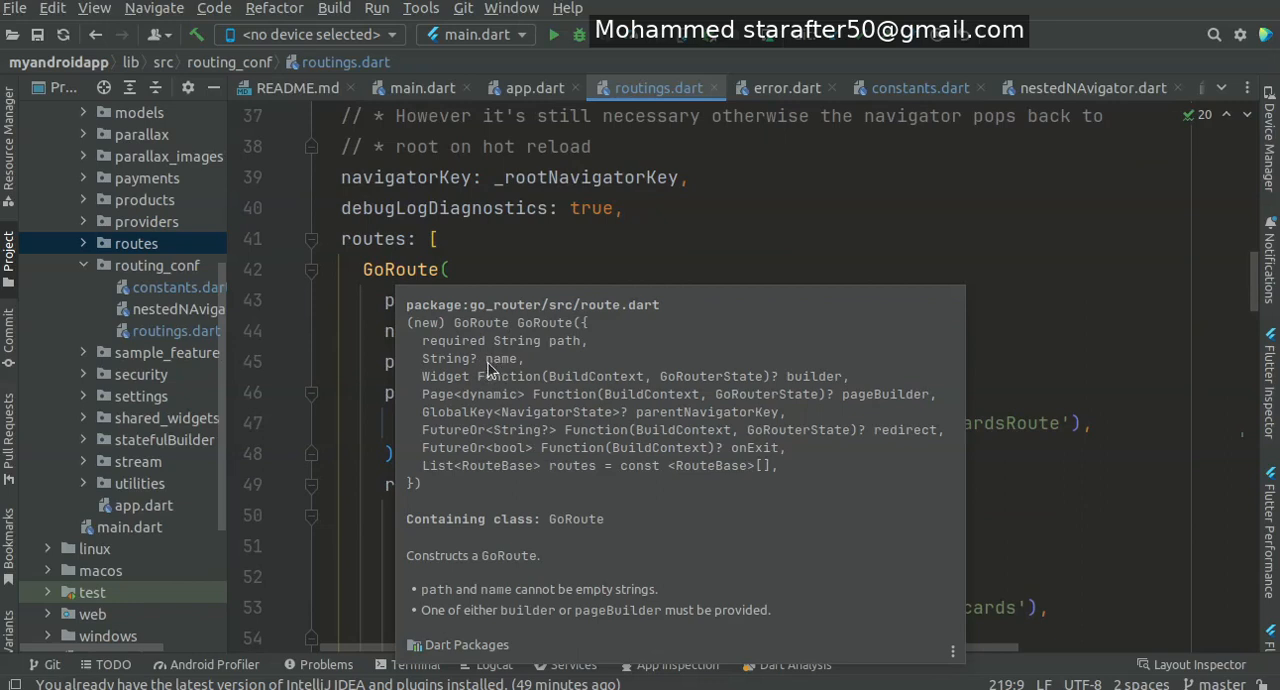
mouse_move(490, 370)
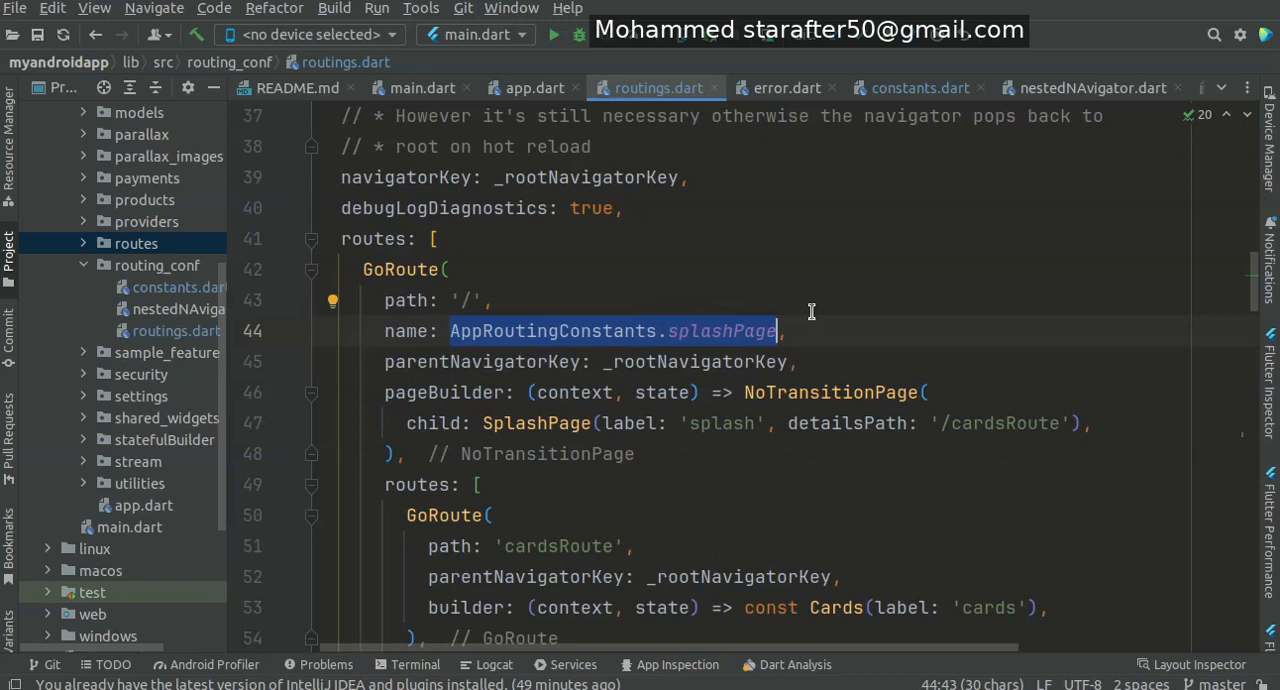
mouse_move(589, 331)
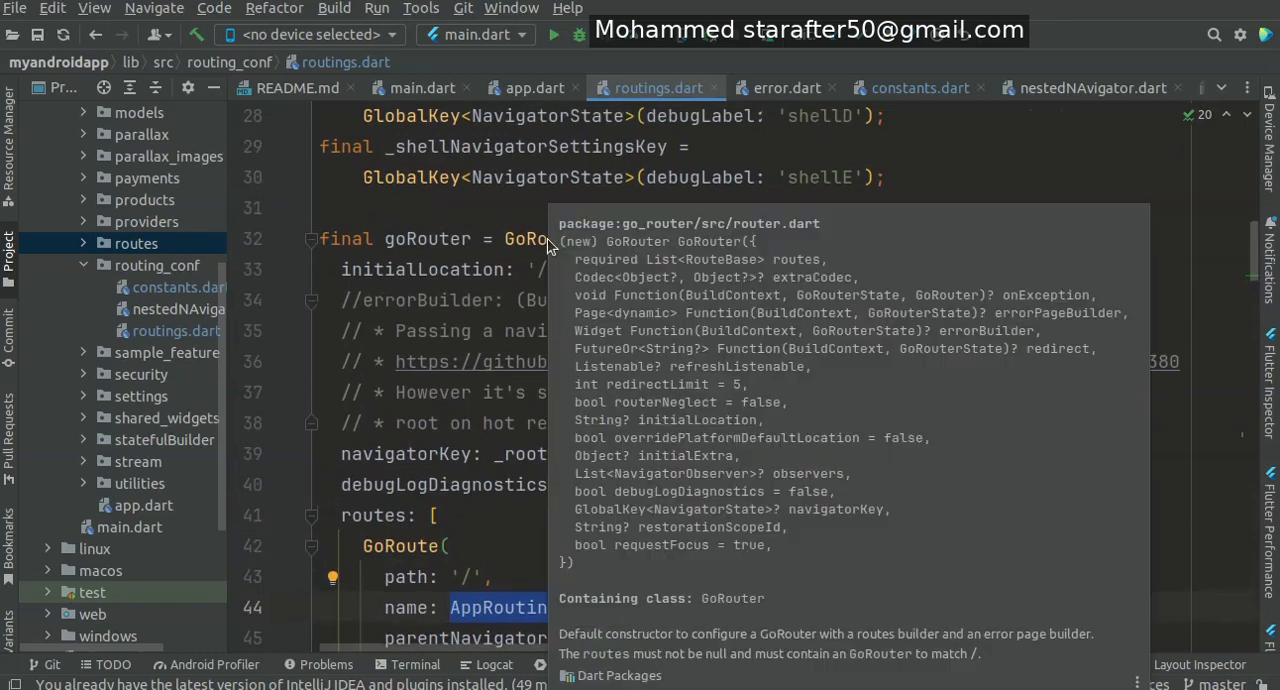
mouse_move(760, 415)
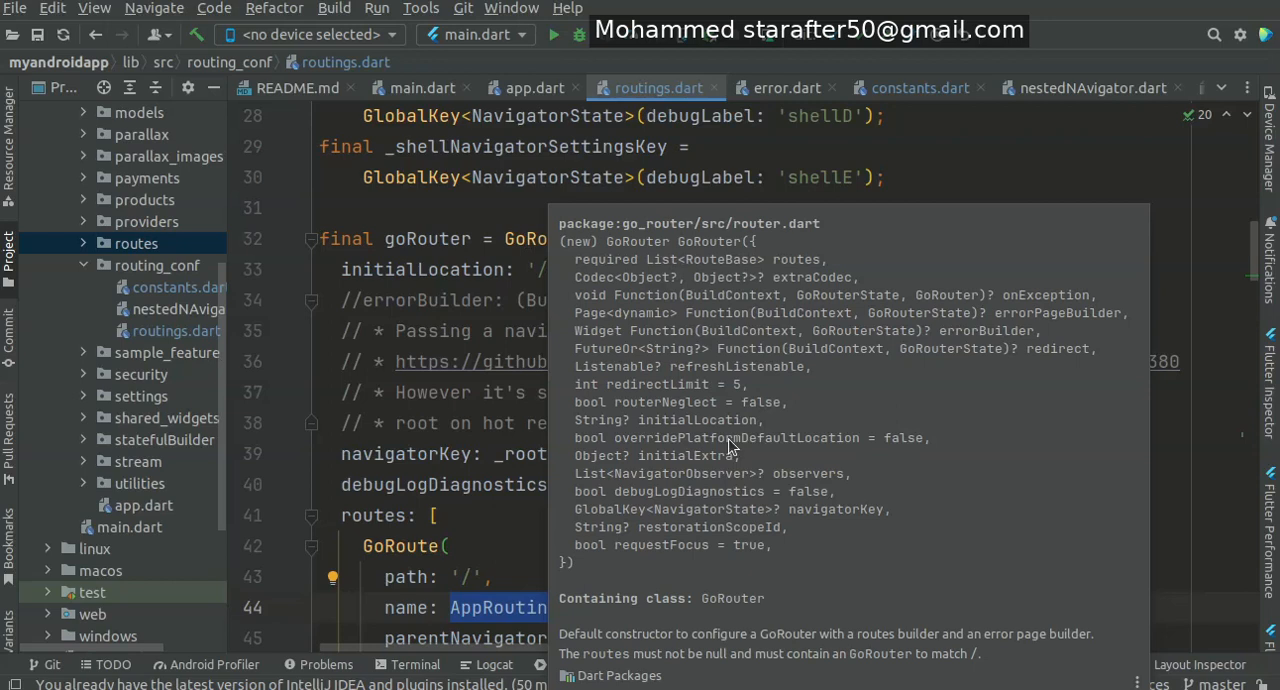
mouse_move(905, 447)
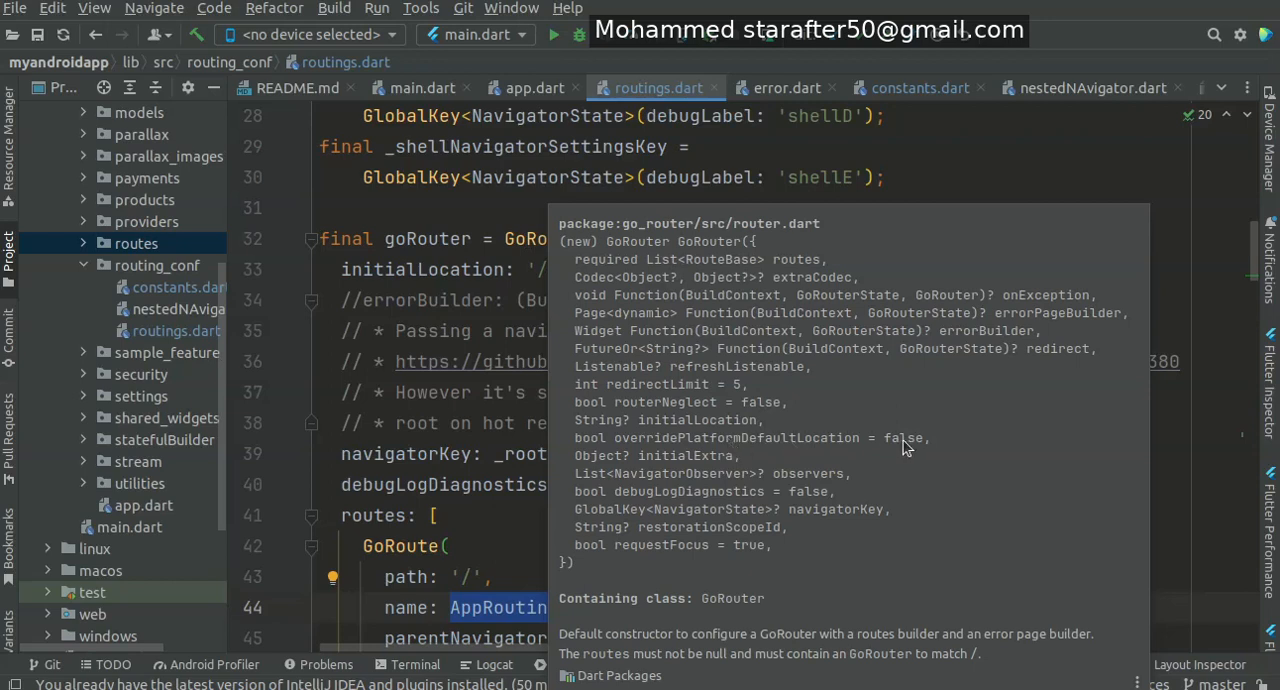
mouse_move(733, 450)
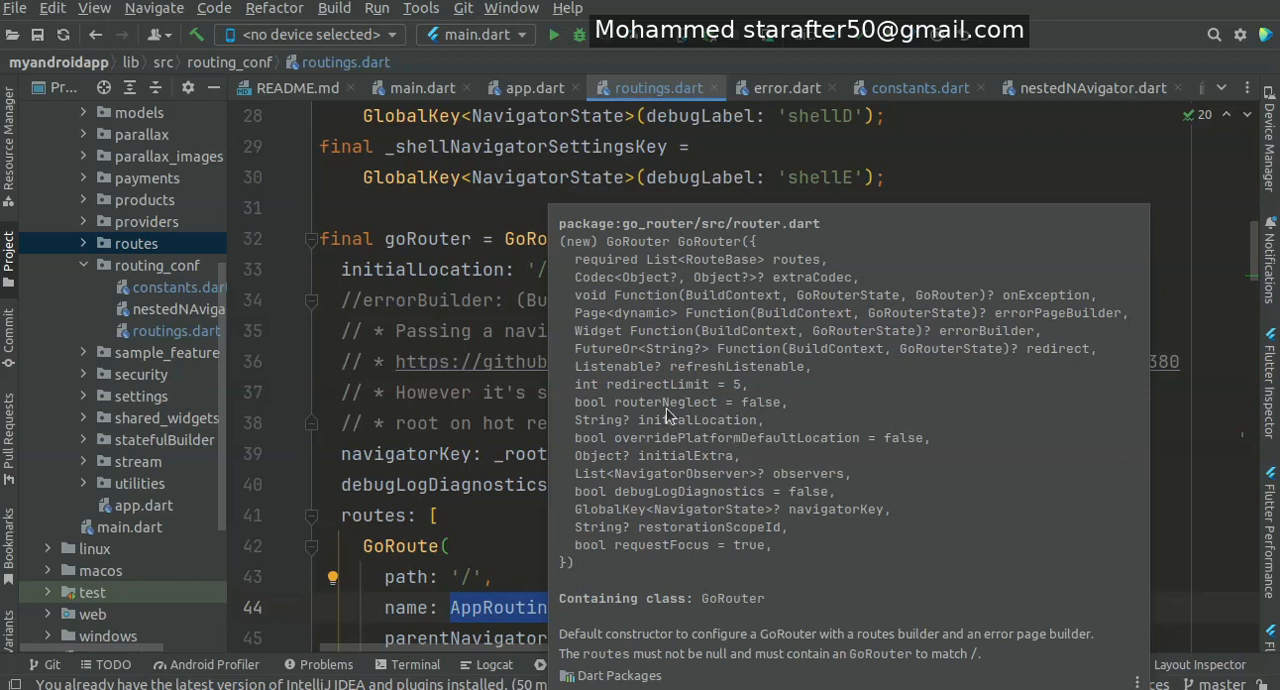
mouse_move(650, 457)
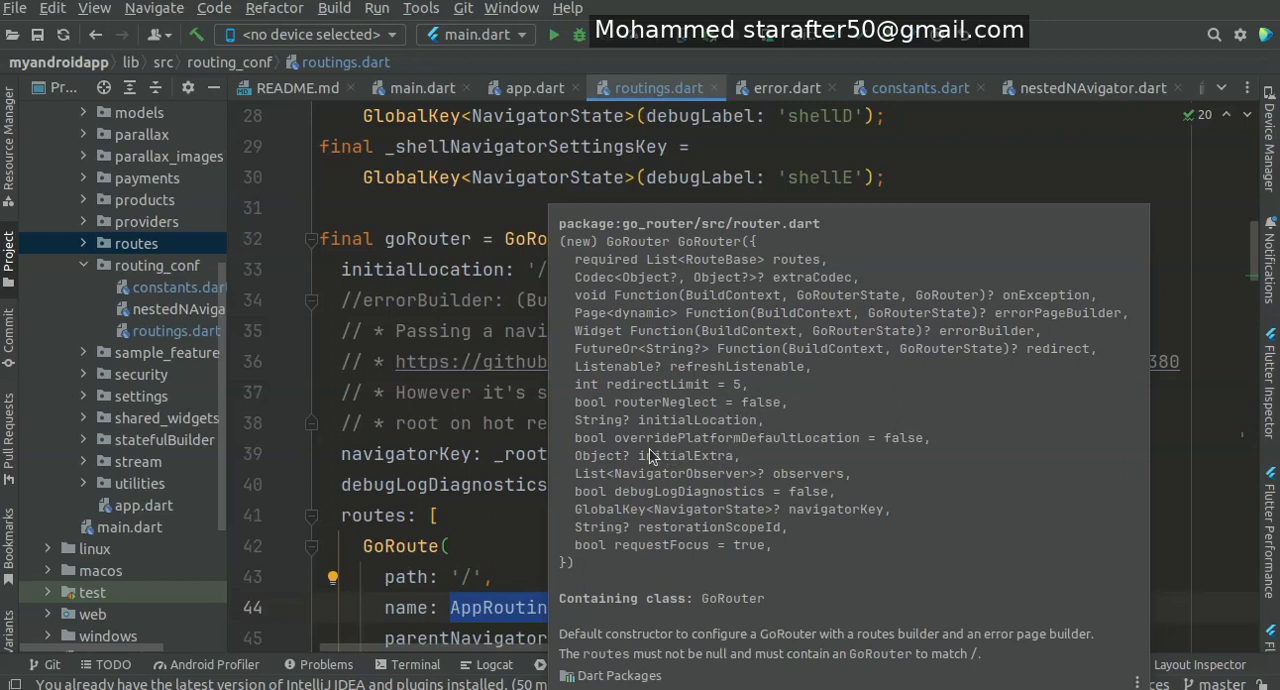
mouse_move(758, 455)
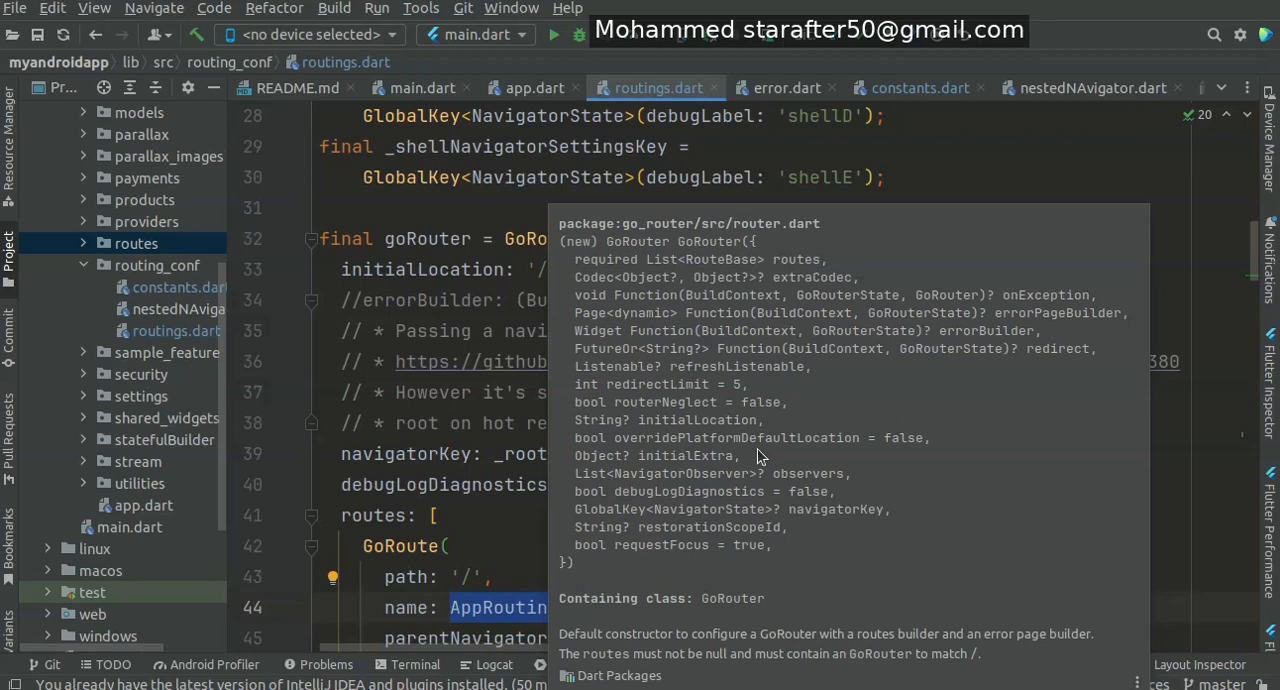
mouse_move(928, 456)
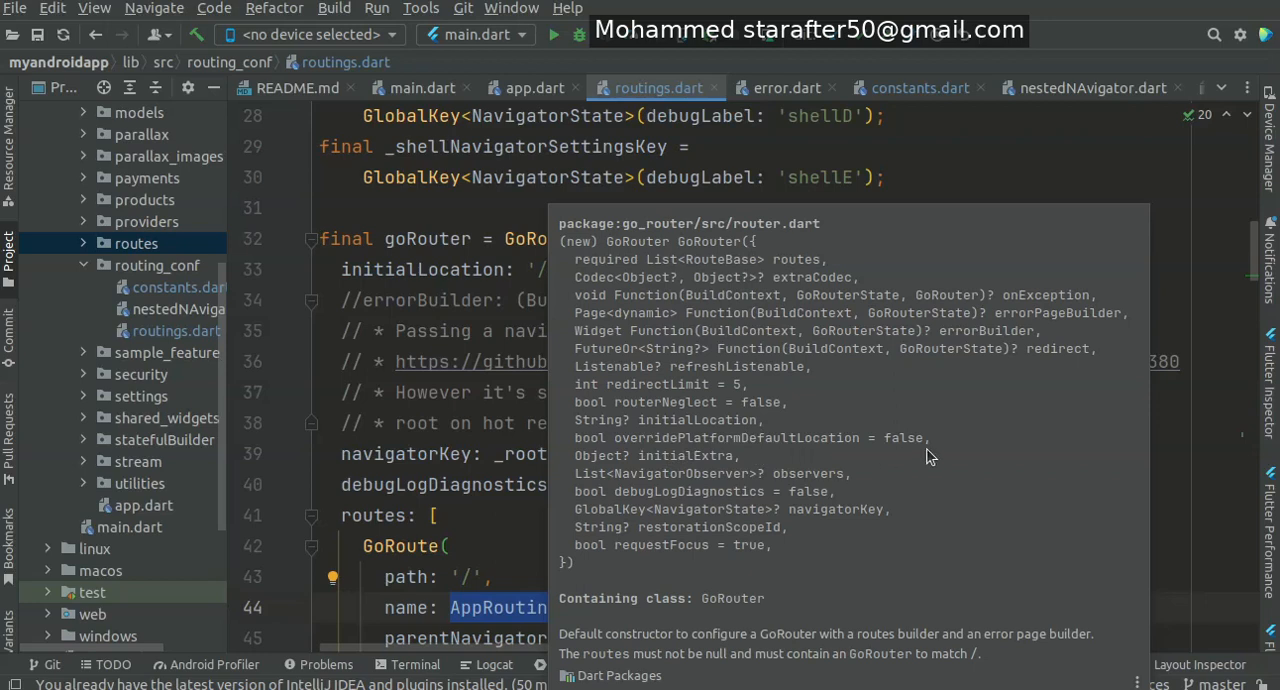
mouse_move(818, 456)
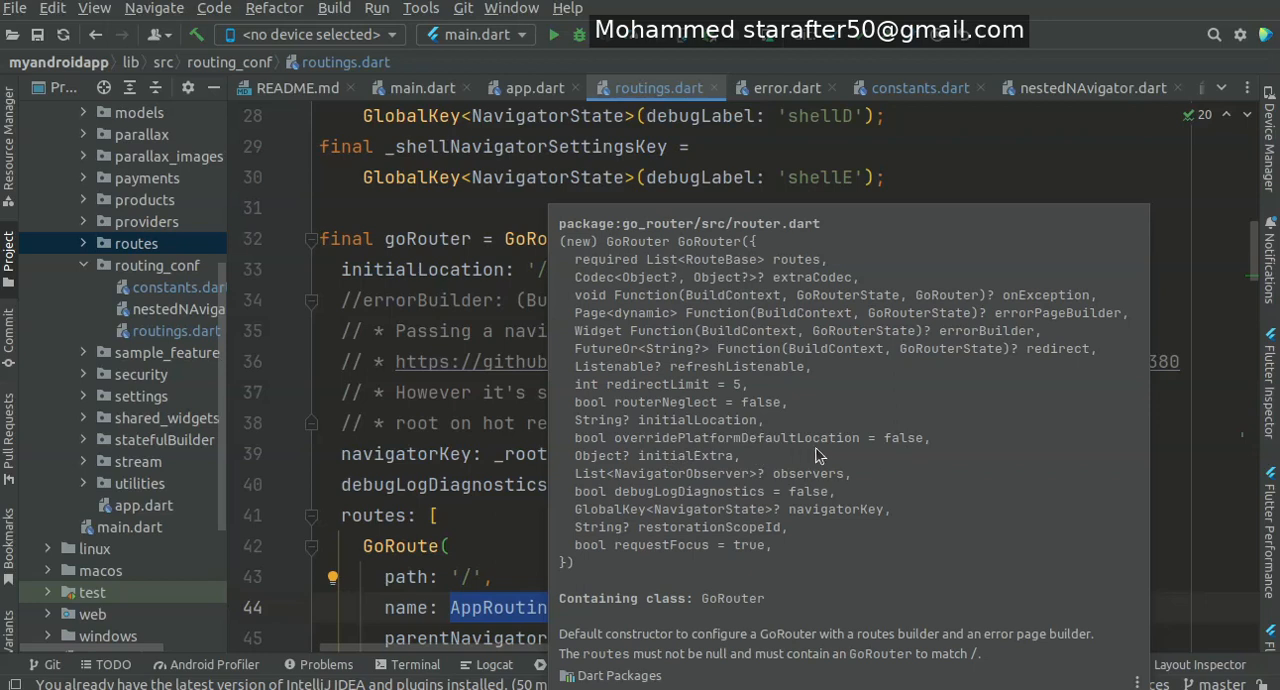
mouse_move(728, 310)
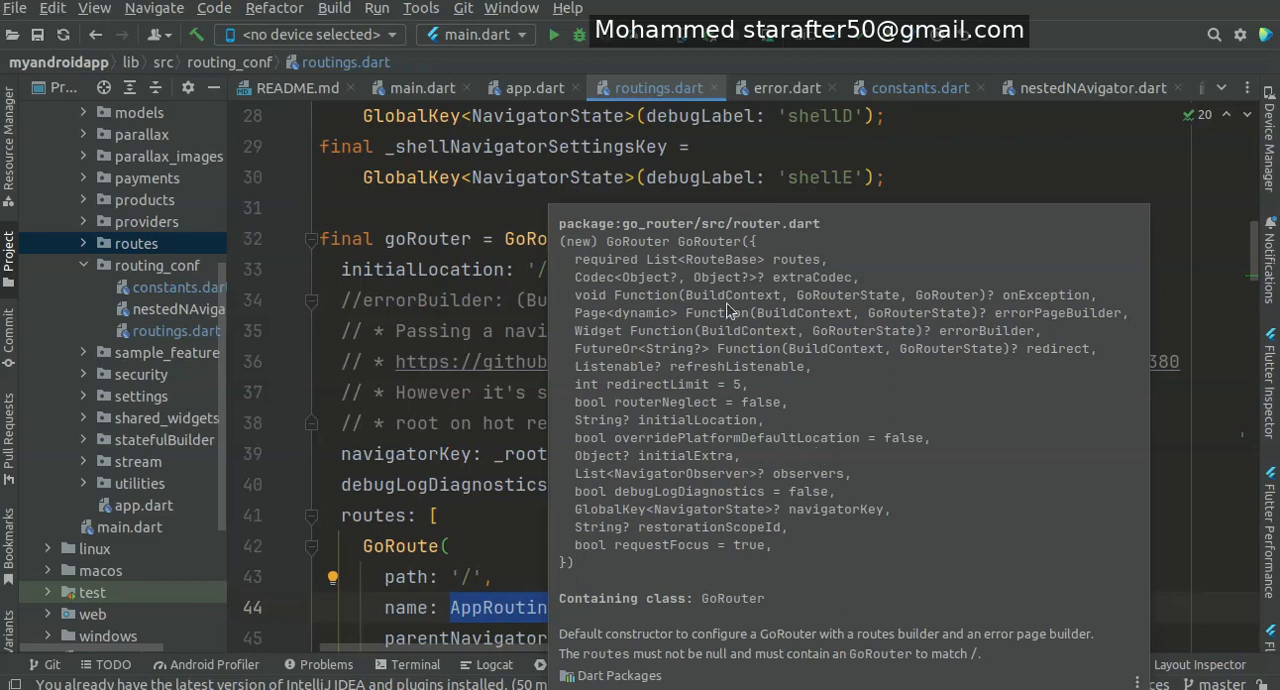
left_click(917, 88)
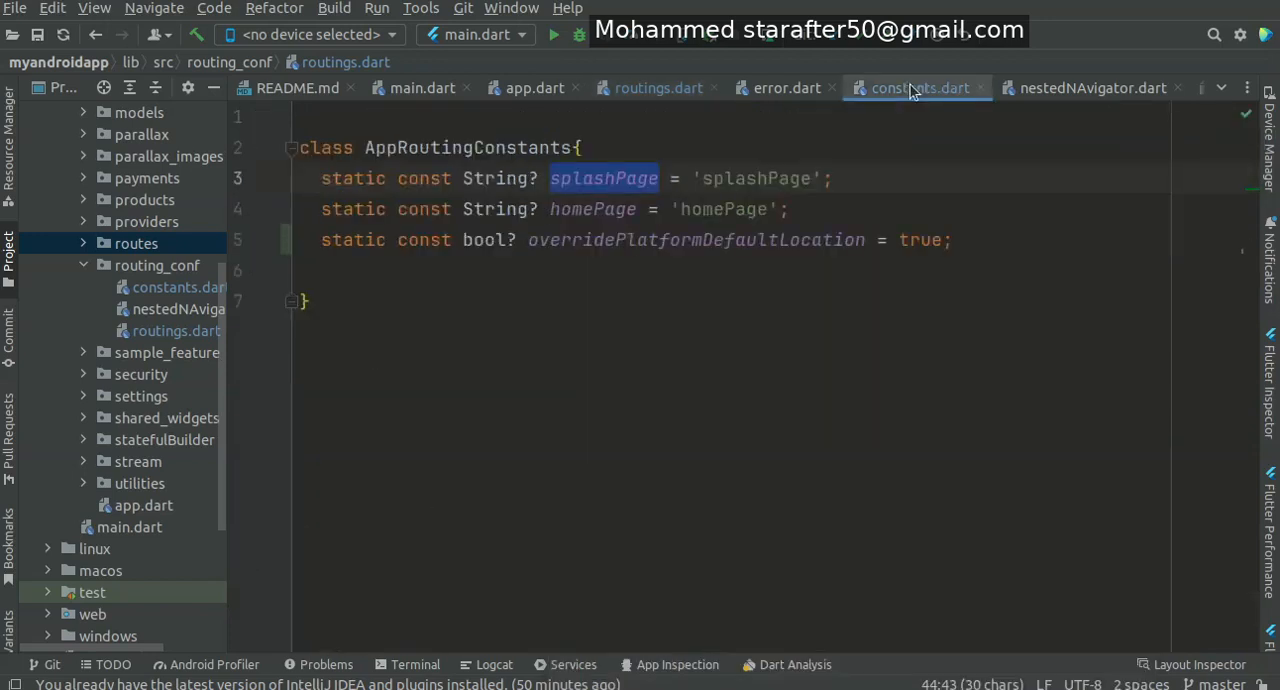
double_click(672, 240)
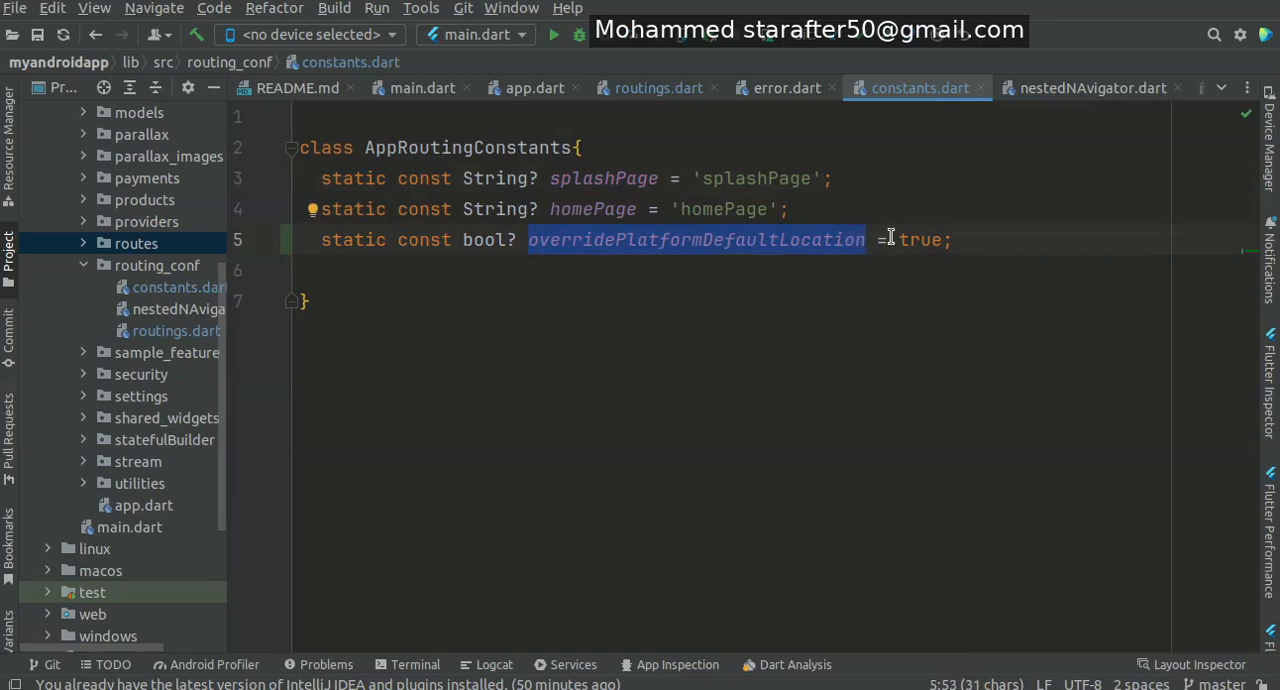
left_click(658, 88)
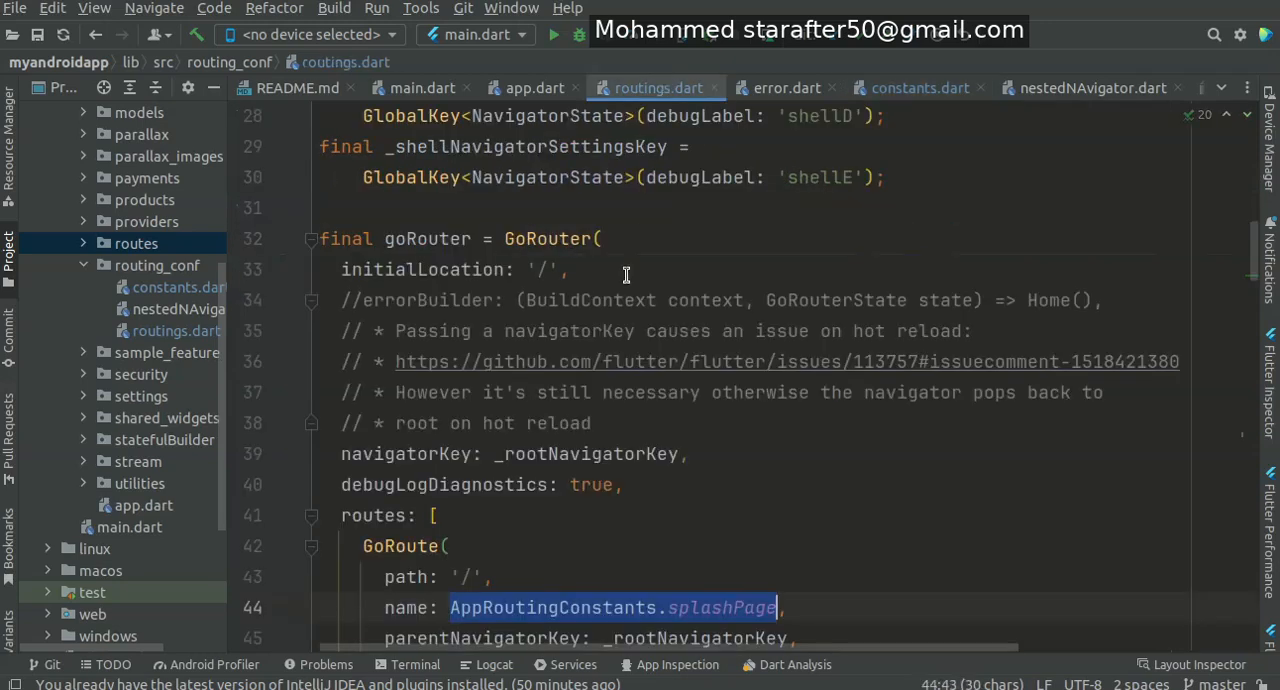
left_click(652, 485)
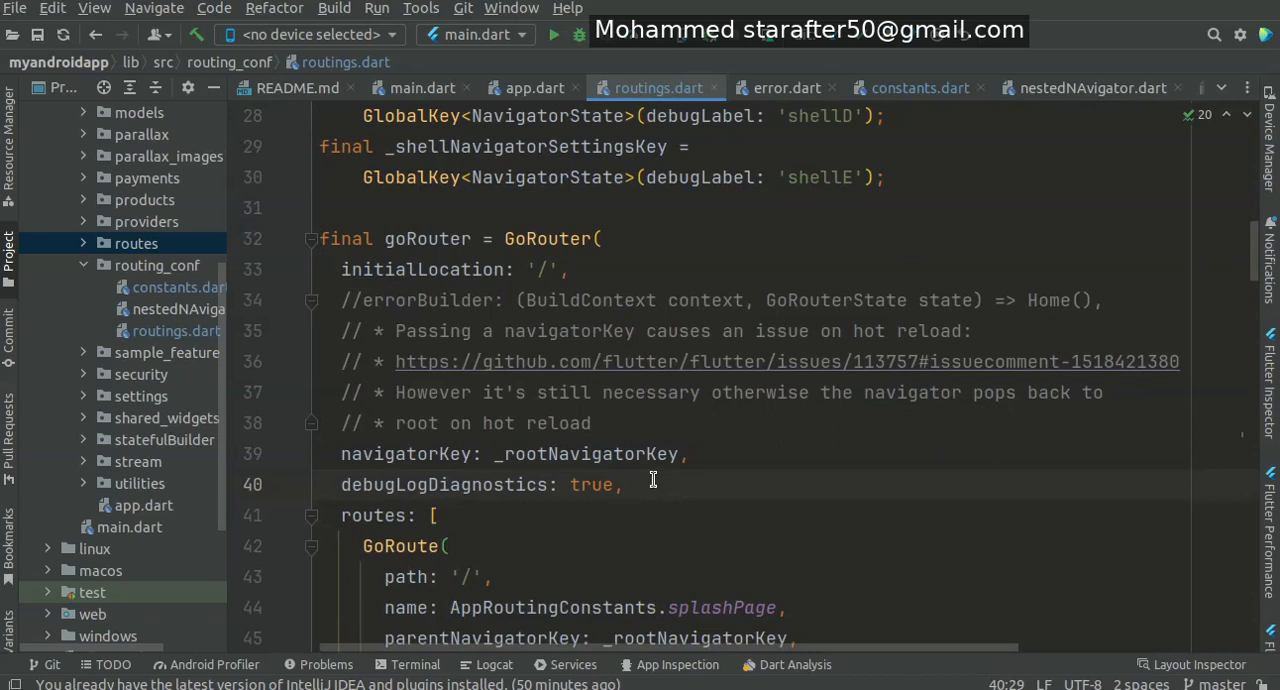
type("ov")
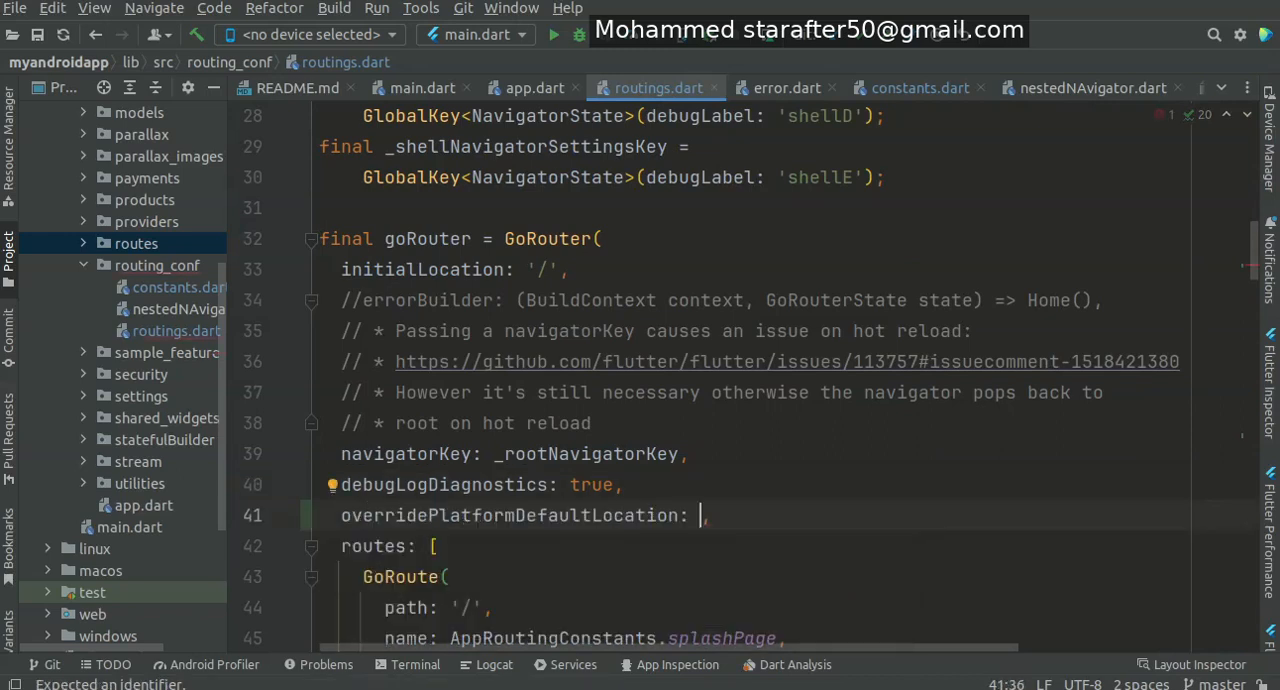
type("A")
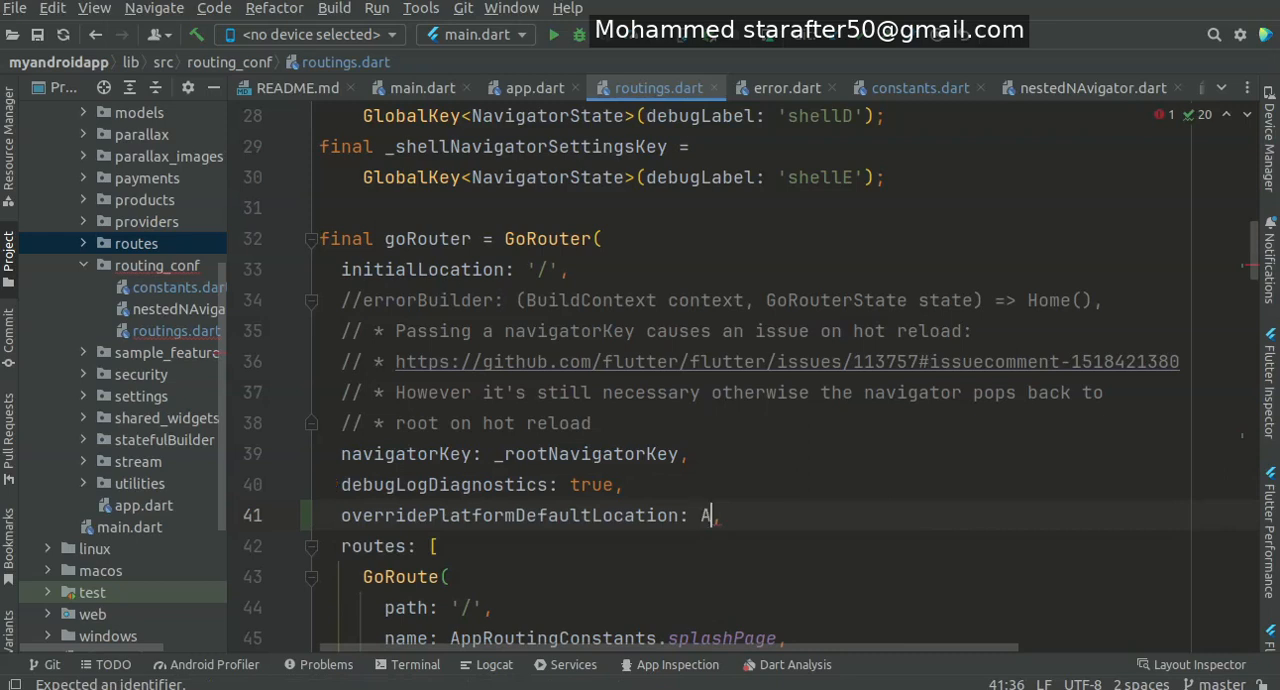
type("ppR")
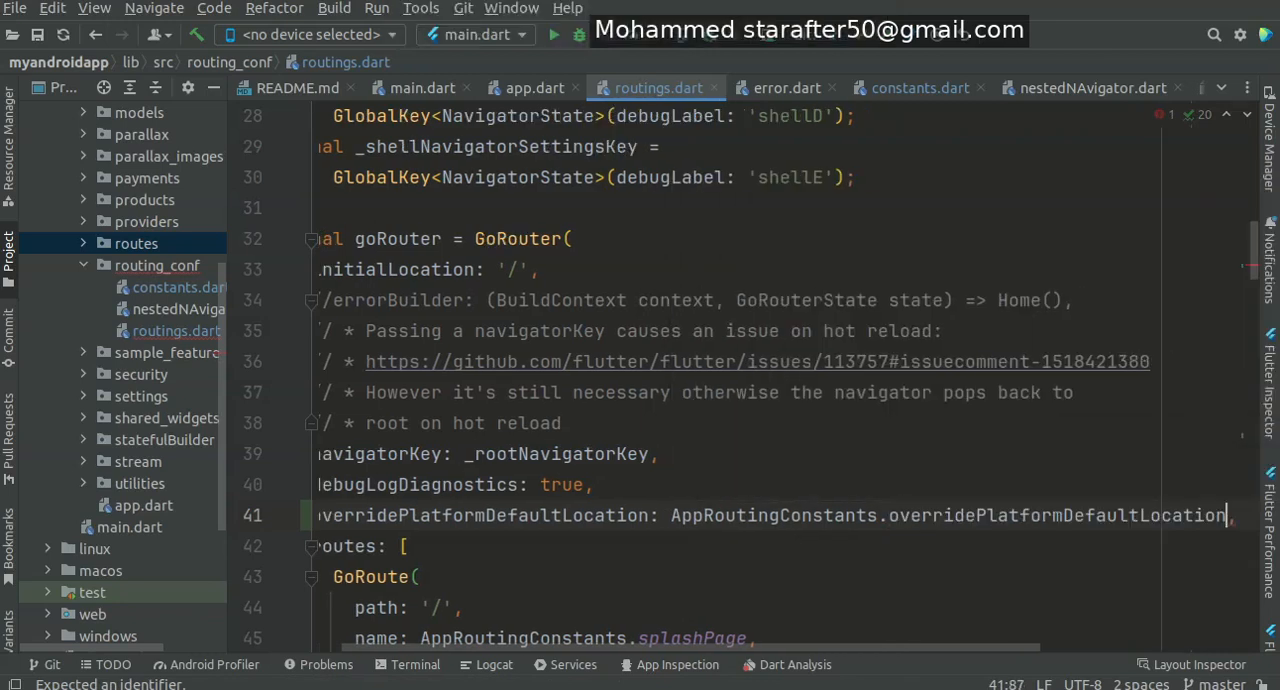
type("!")
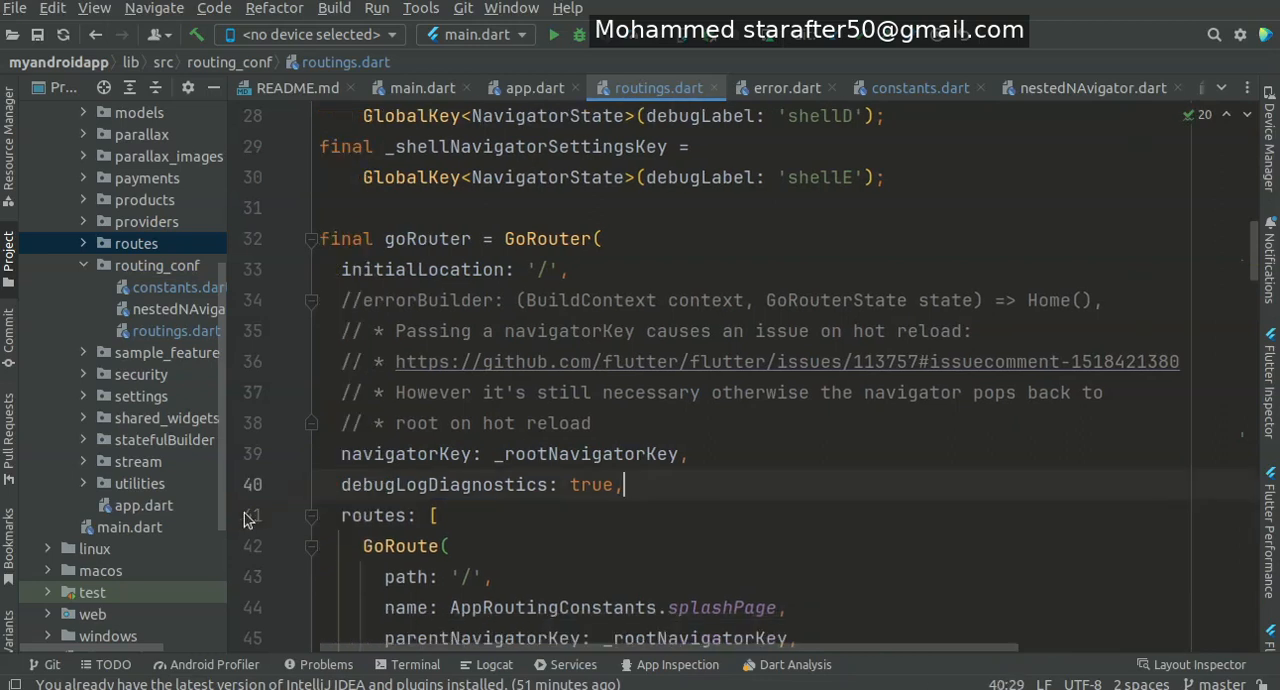
mouse_move(545, 238)
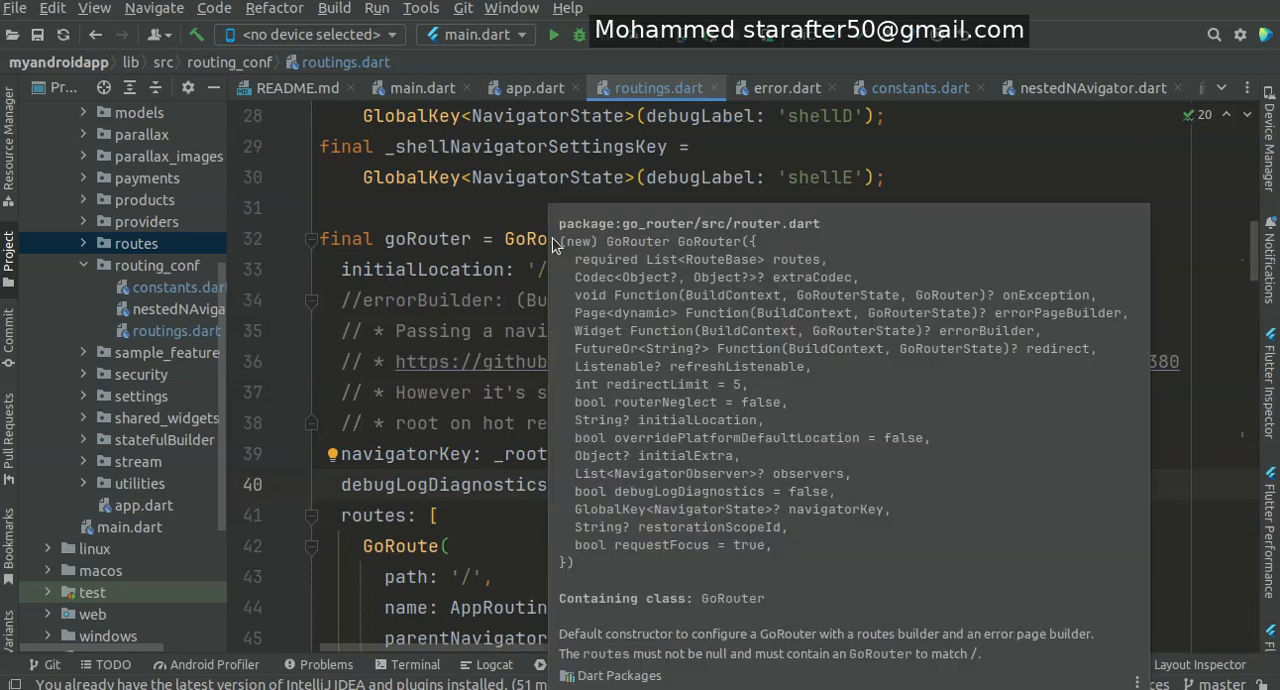
mouse_move(600, 297)
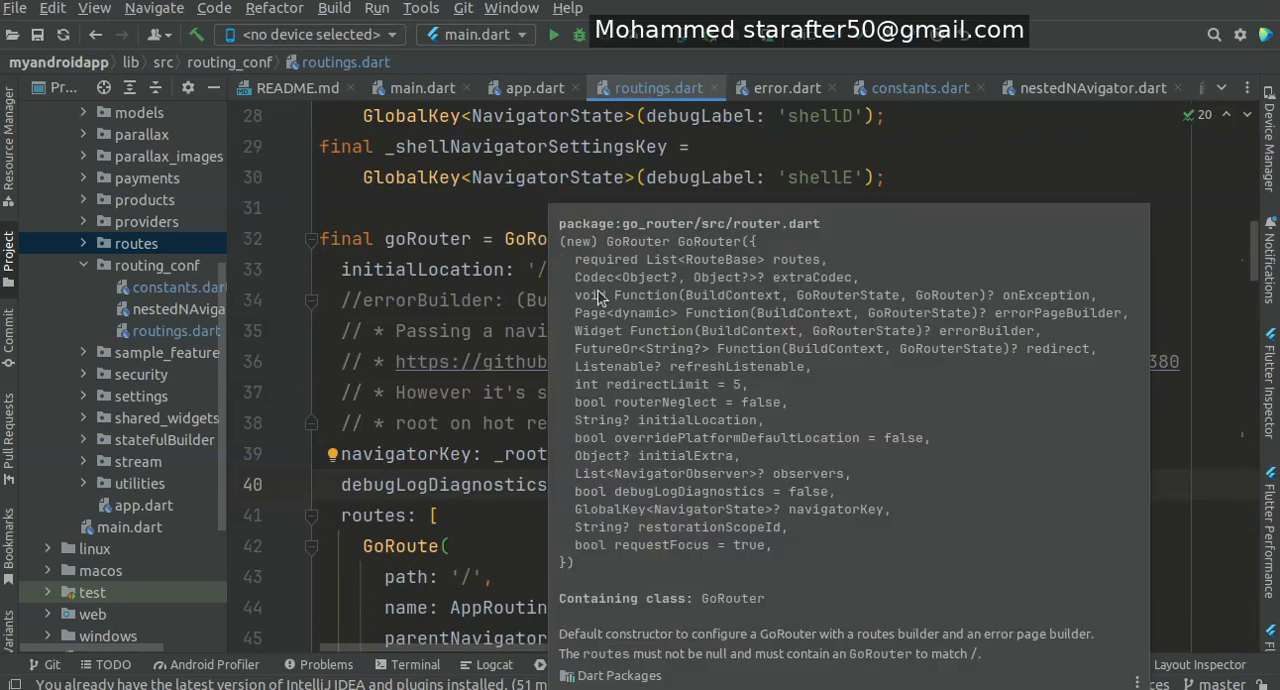
mouse_move(1010, 330)
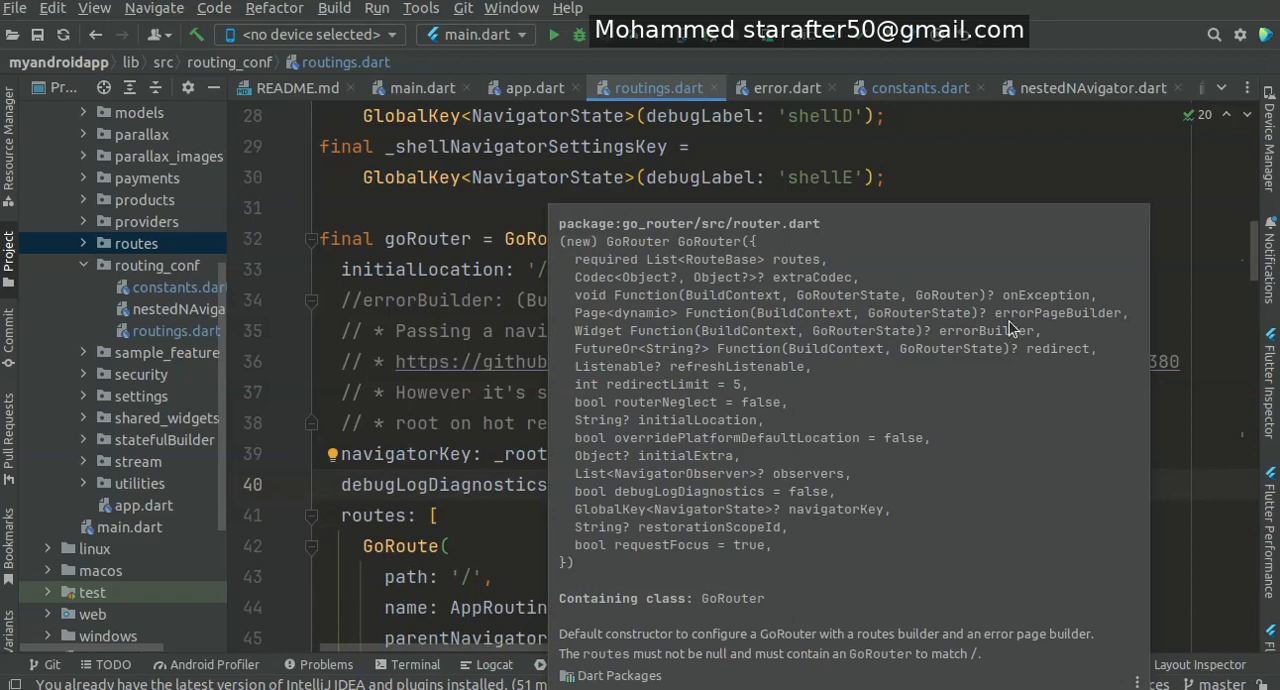
mouse_move(1116, 327)
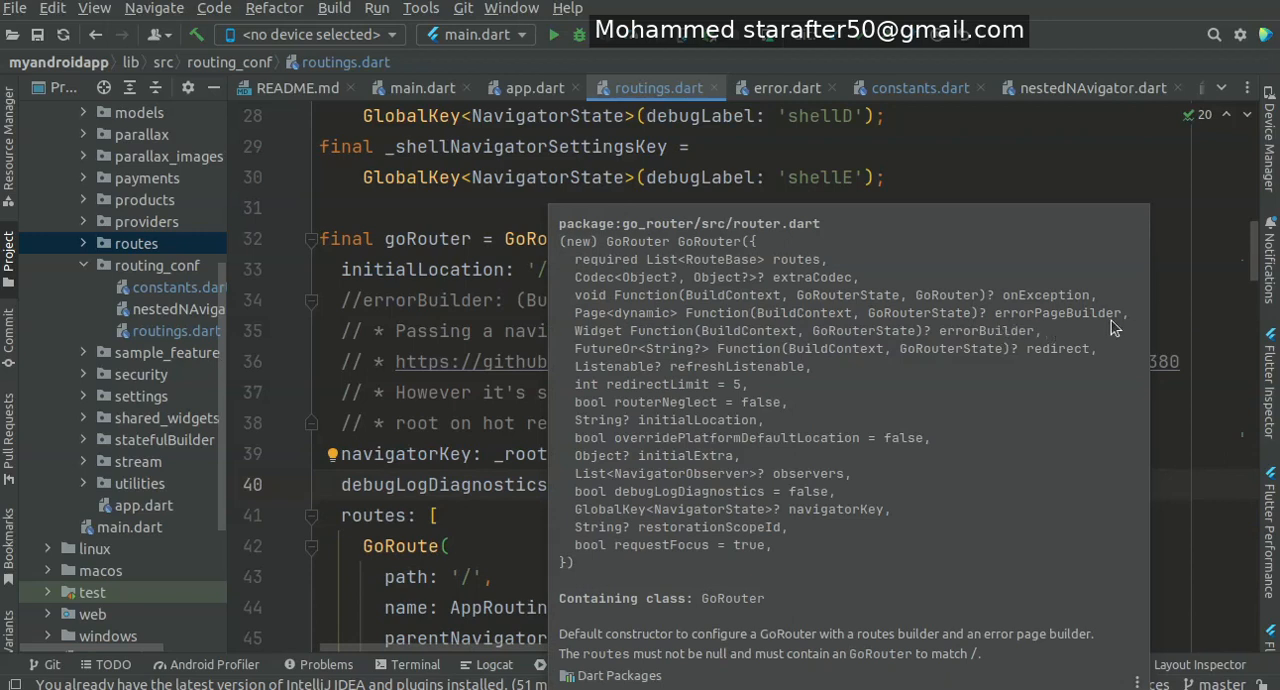
mouse_move(981, 328)
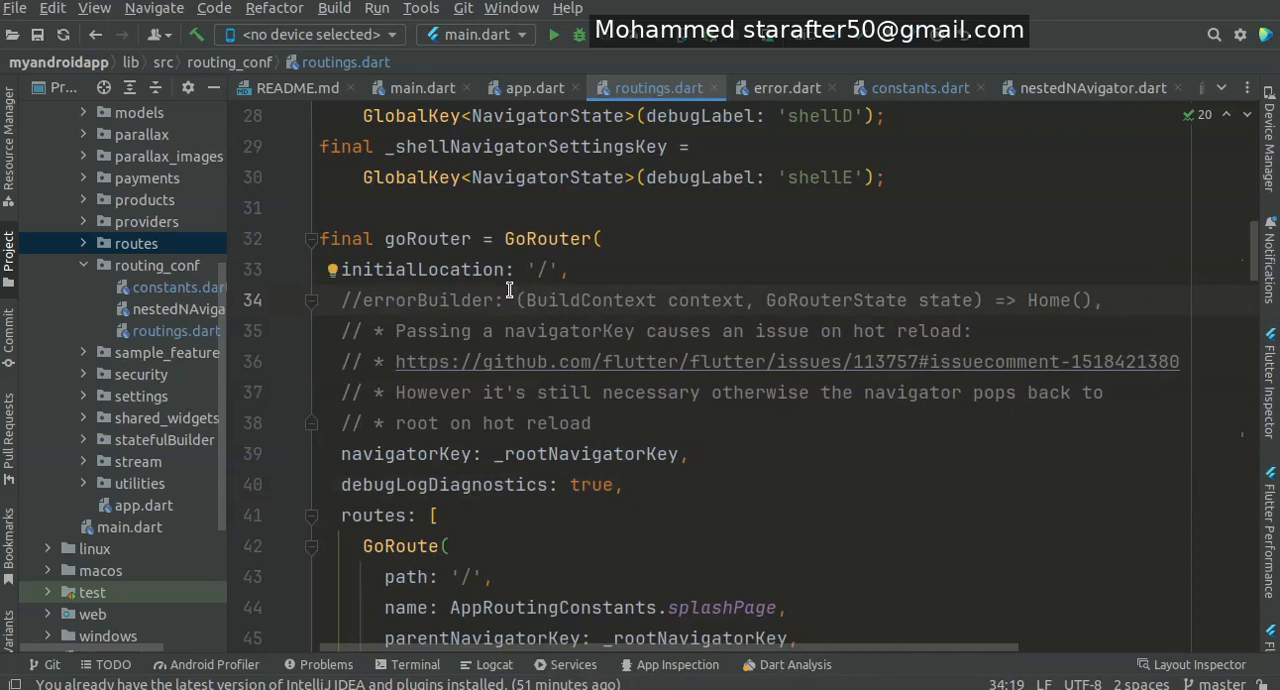
mouse_move(500, 306)
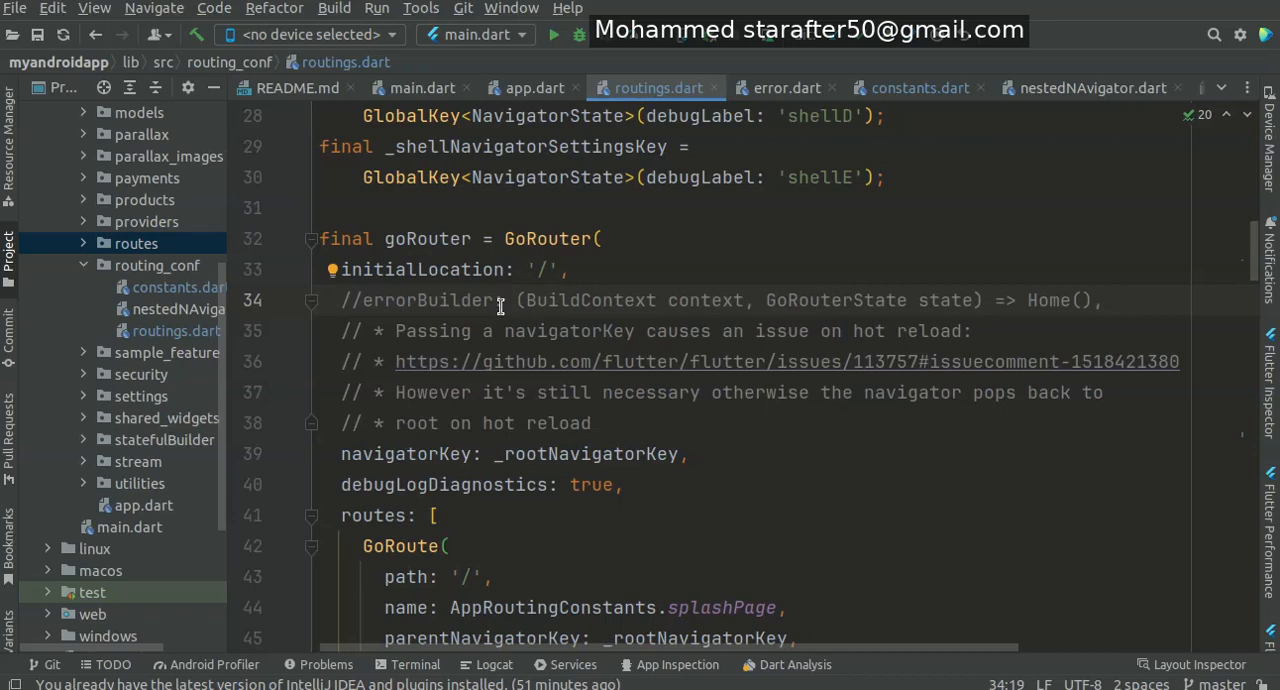
- Scroll routings.dart down to the errorPageBuilder closing the GoRouter configuration
scroll("down", 3)
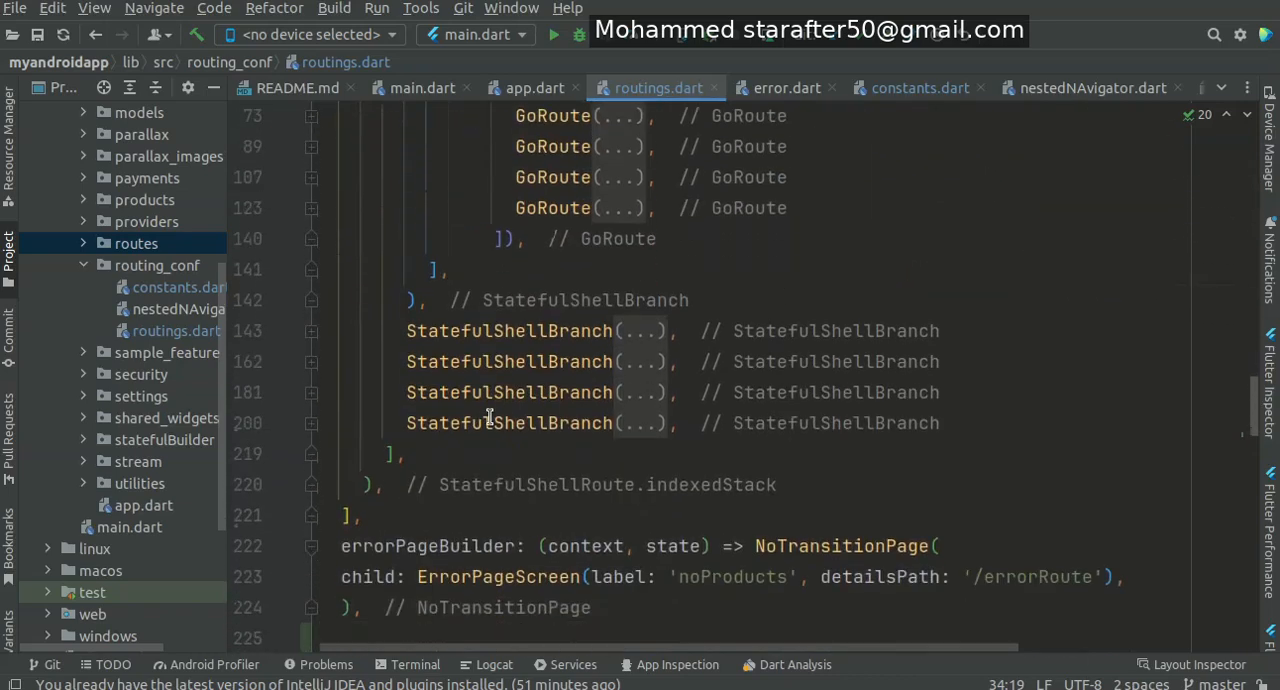
scroll("down", 3)
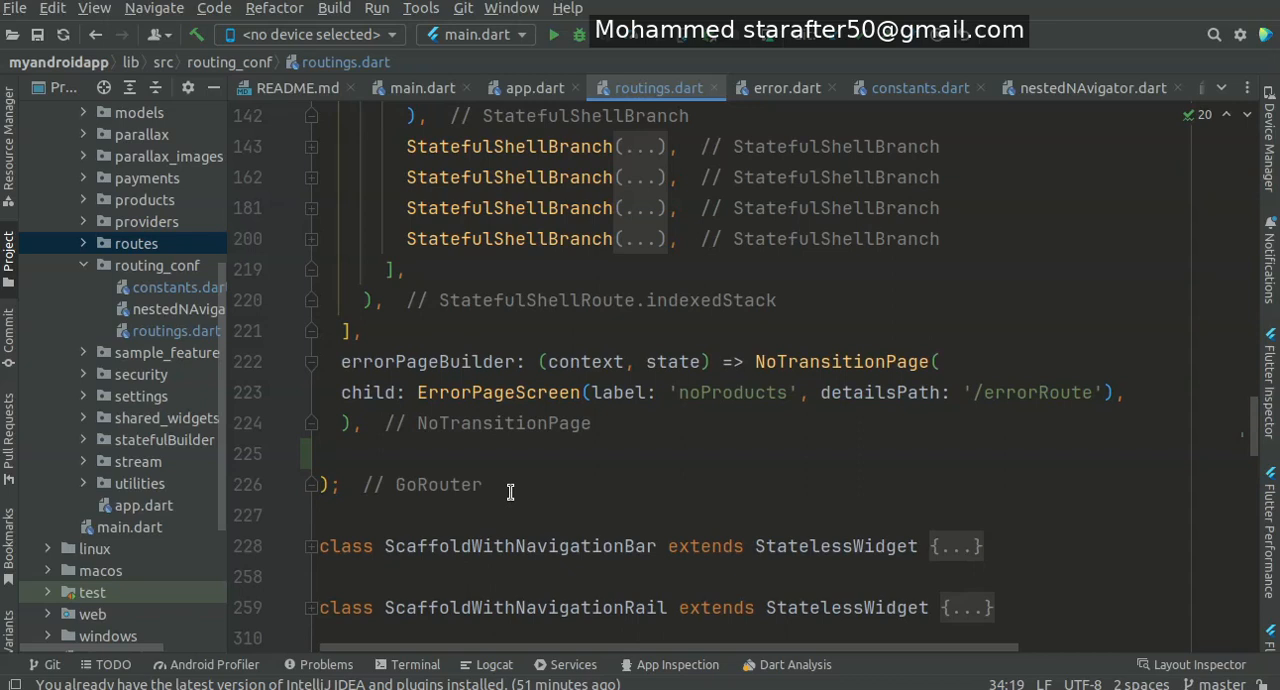
mouse_move(604, 423)
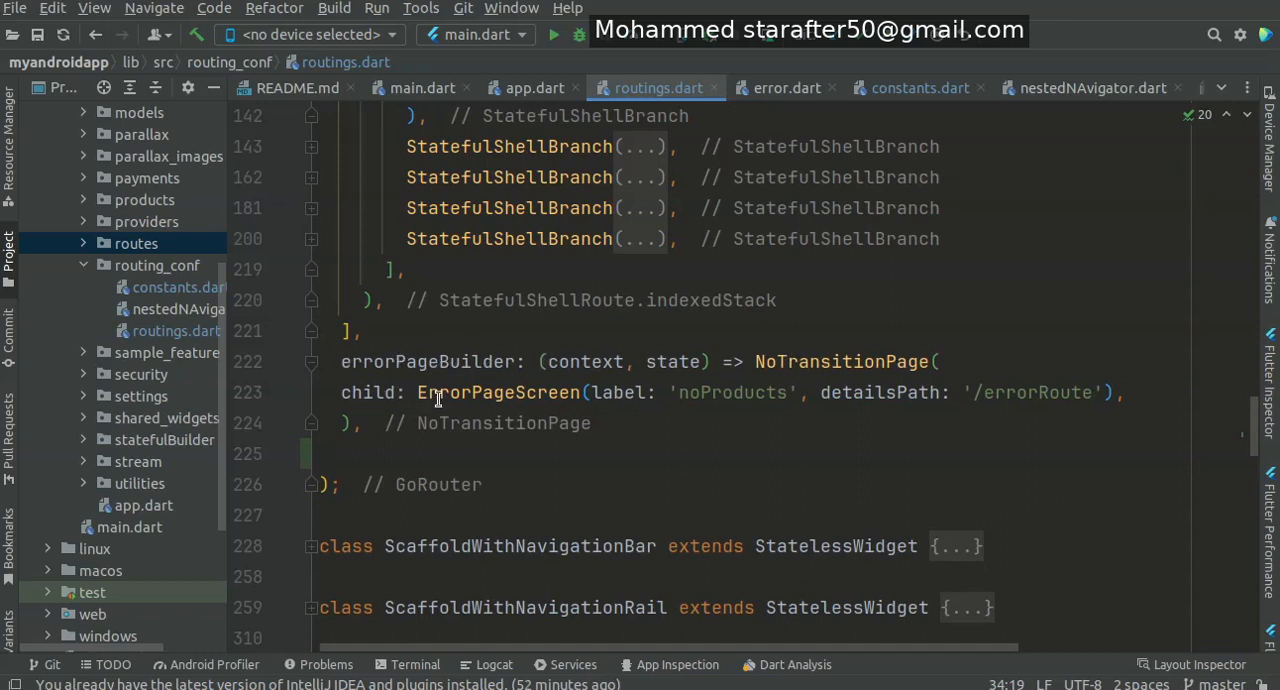
- Replace the ErrorPageScreen label 'noProducts' with 'error' and select the '/errorRoute' detailsPath
double_click(498, 392)
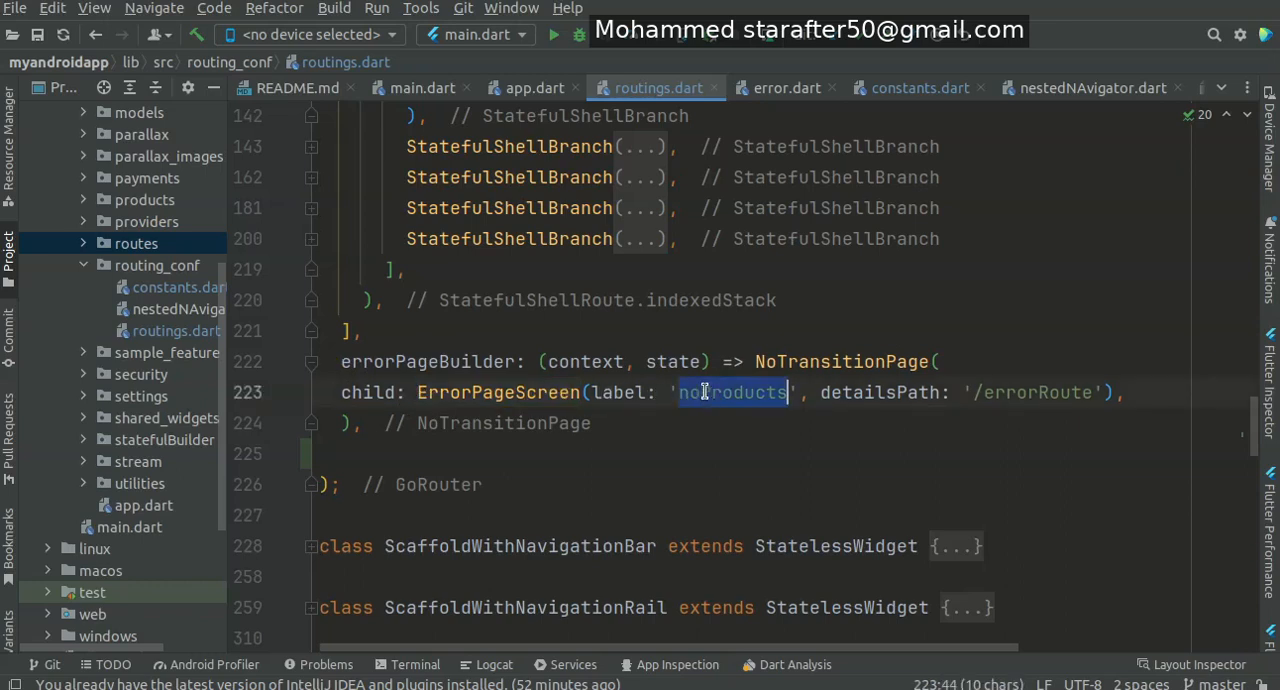
type("error")
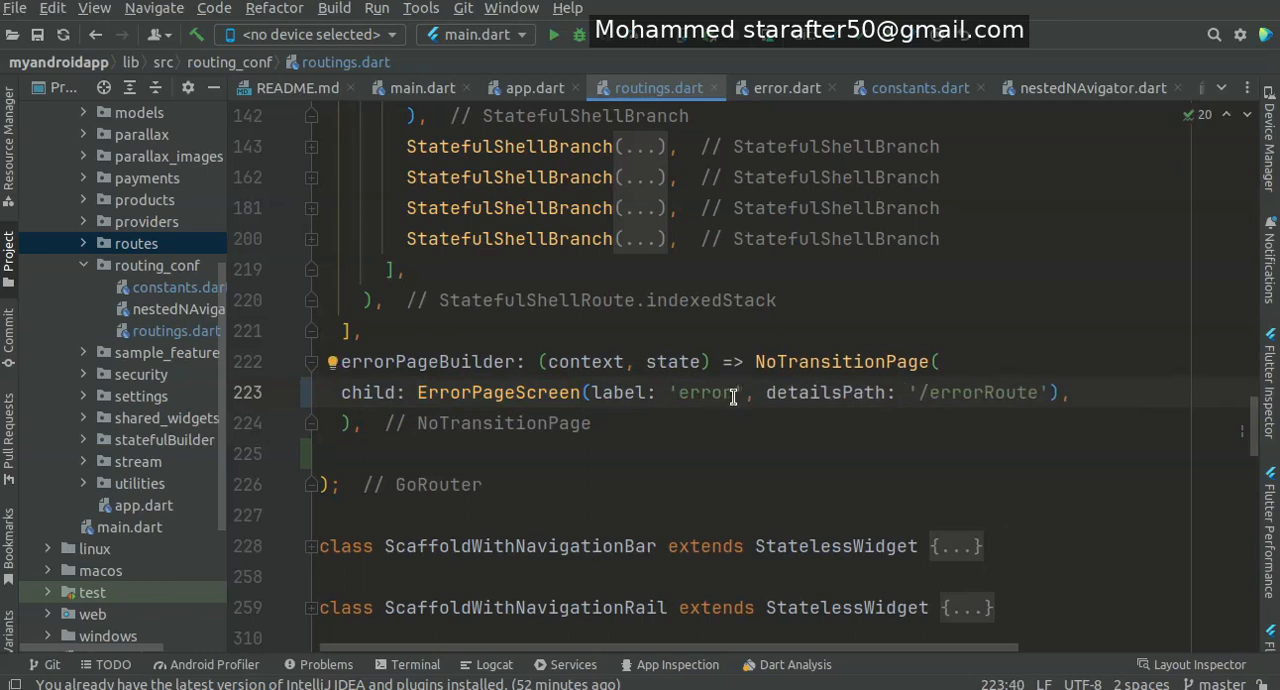
mouse_move(975, 392)
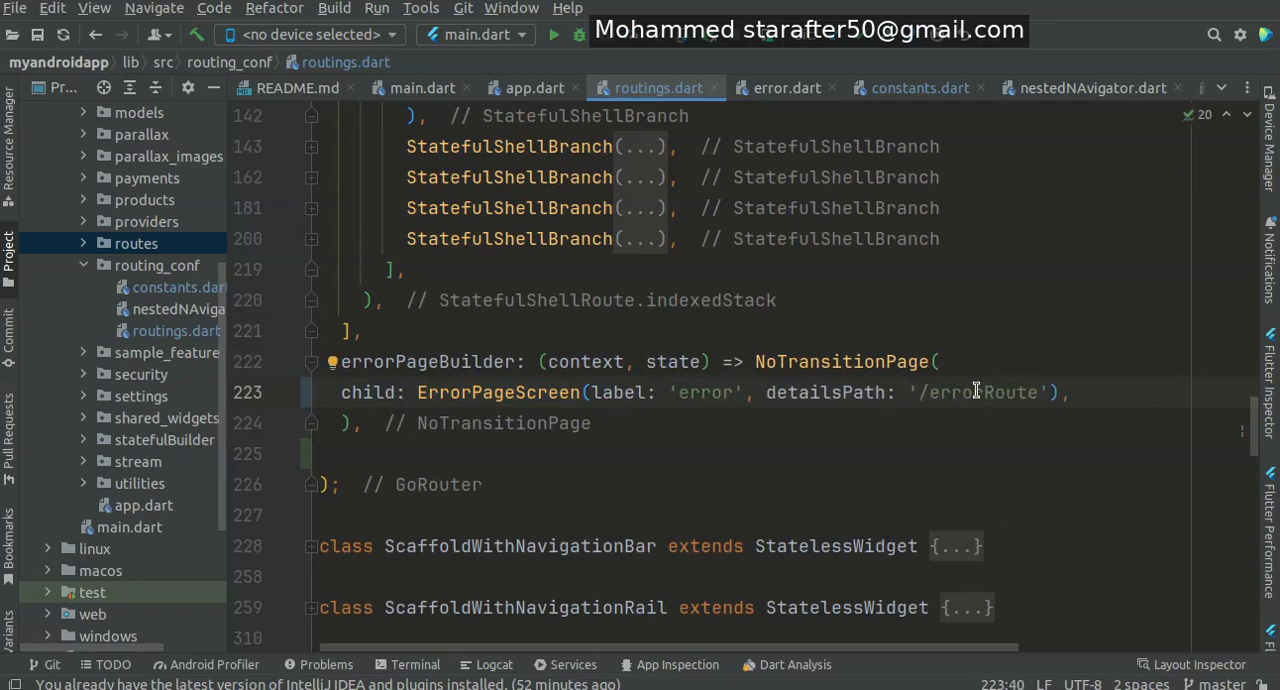
double_click(980, 392)
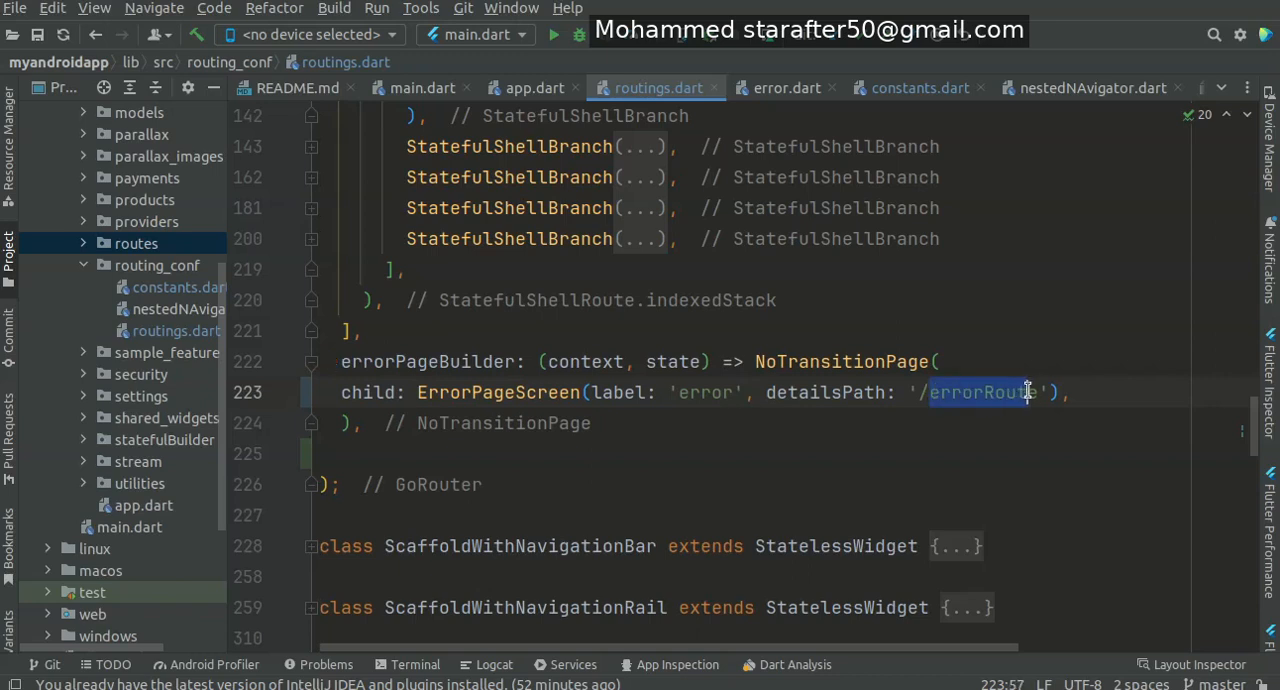
left_click(917, 392)
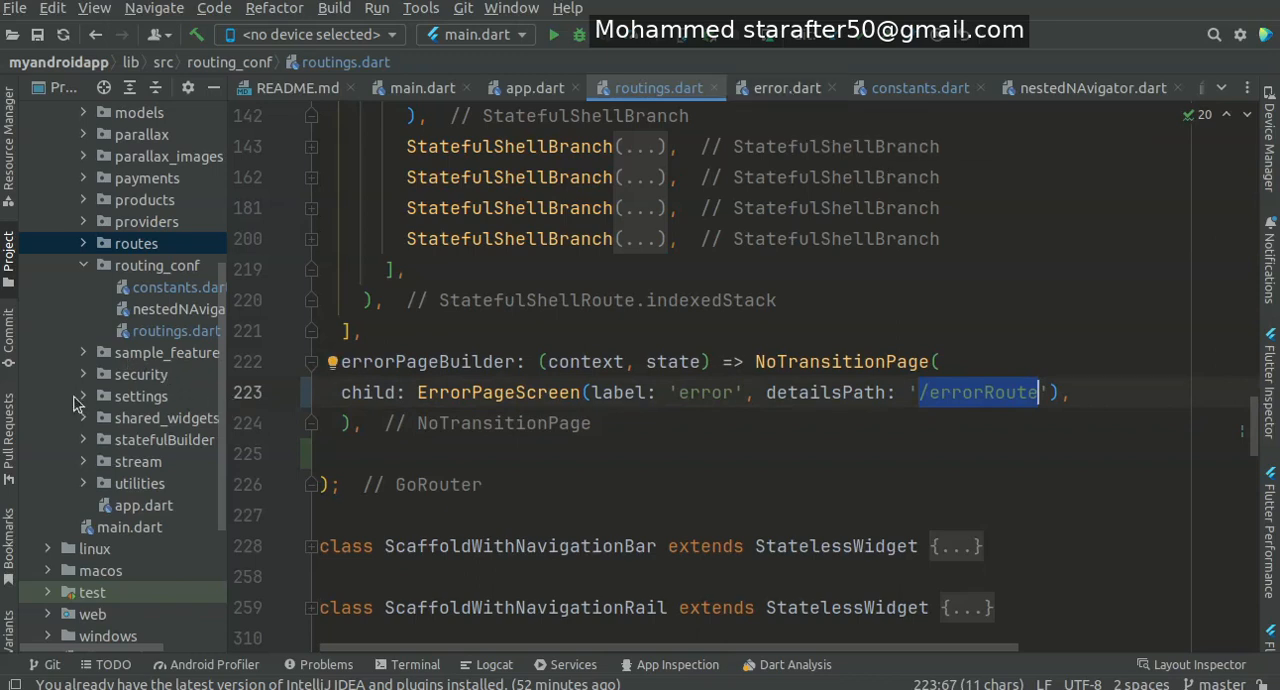
- Confirm ErrorPage's routeName in error.dart is '/errorRoute', then return to routings.dart
left_click(135, 243)
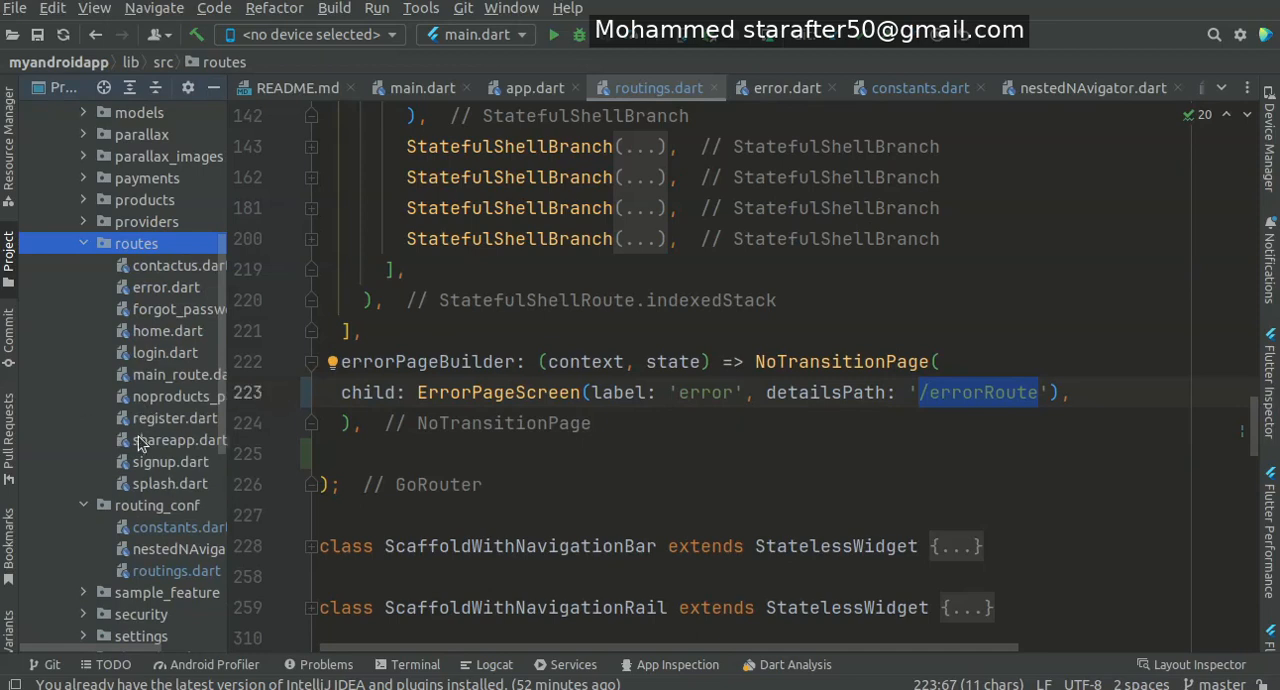
mouse_move(165, 293)
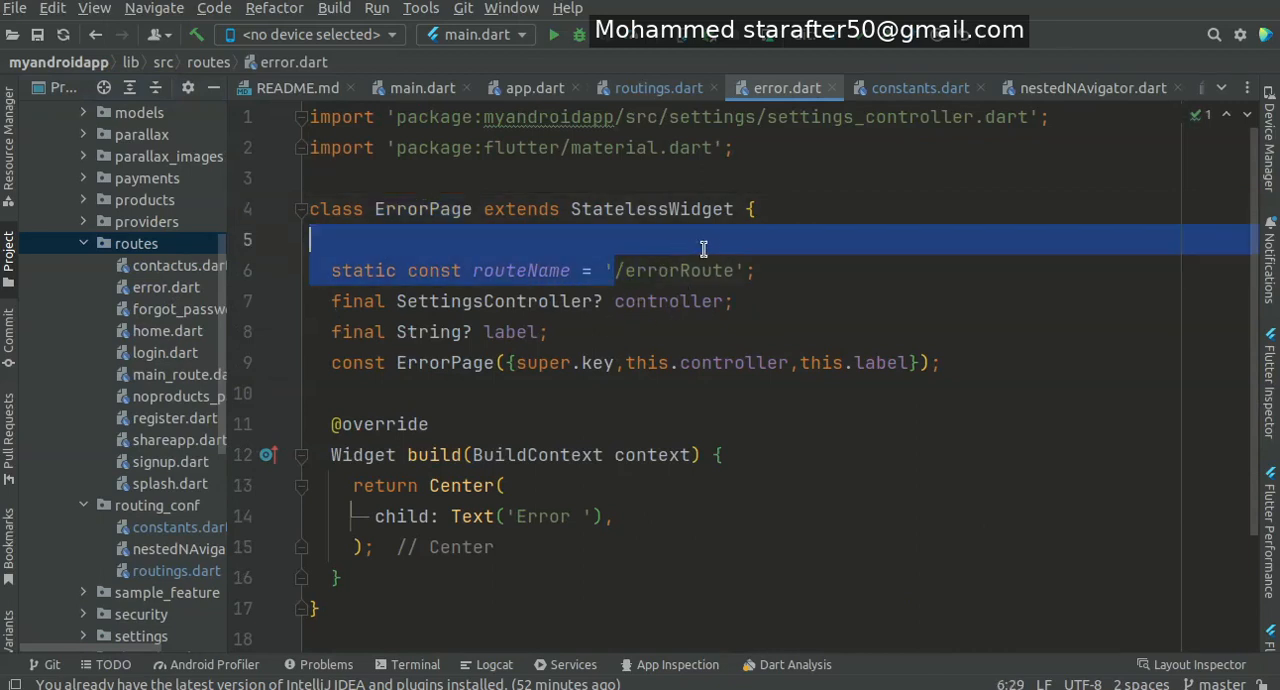
double_click(675, 270)
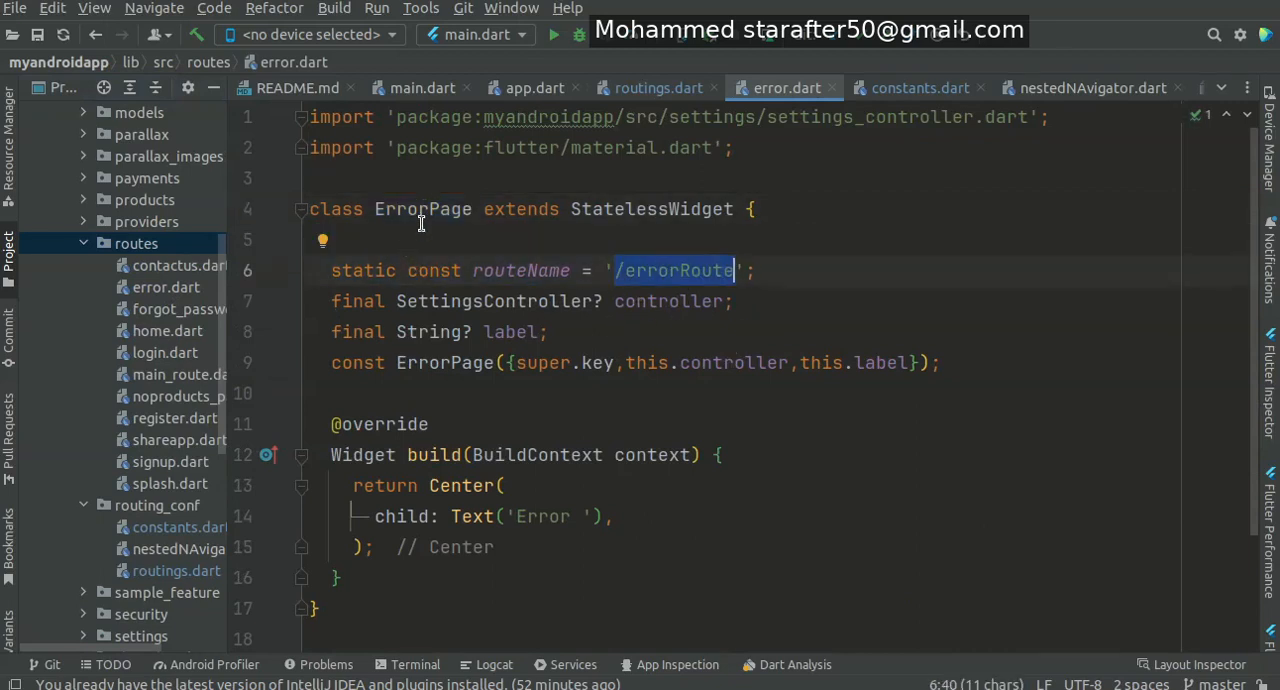
left_click(658, 88)
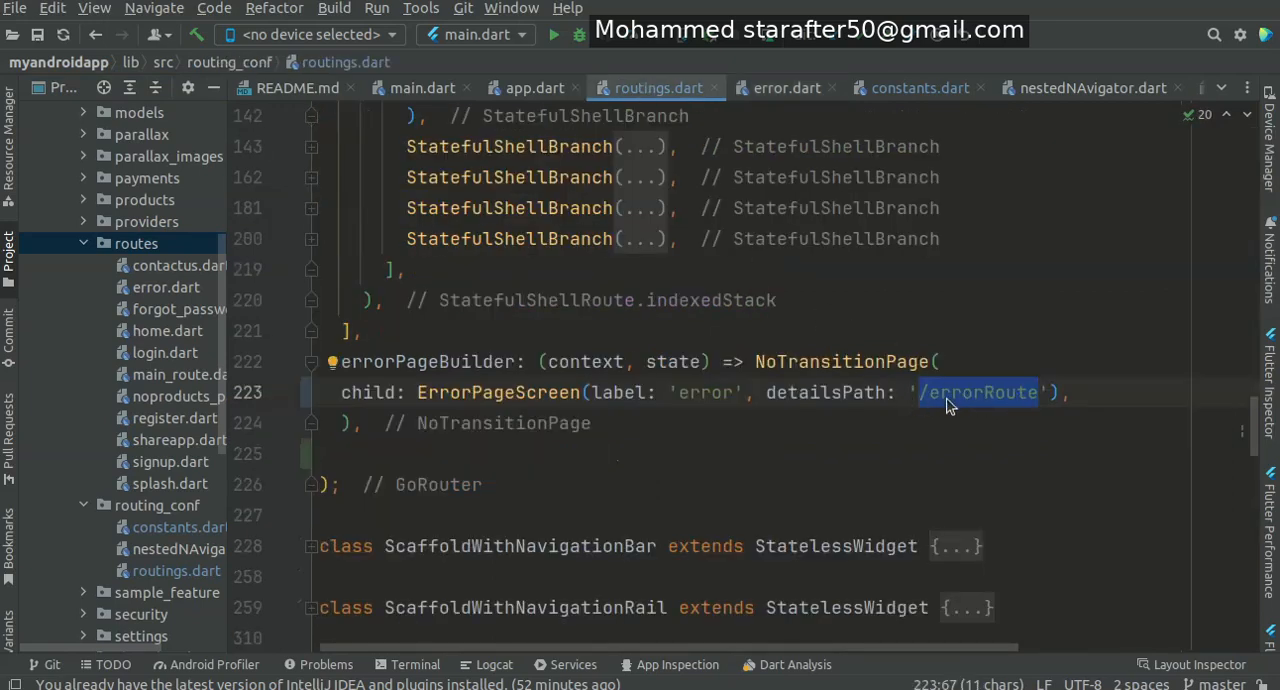
mouse_move(497, 392)
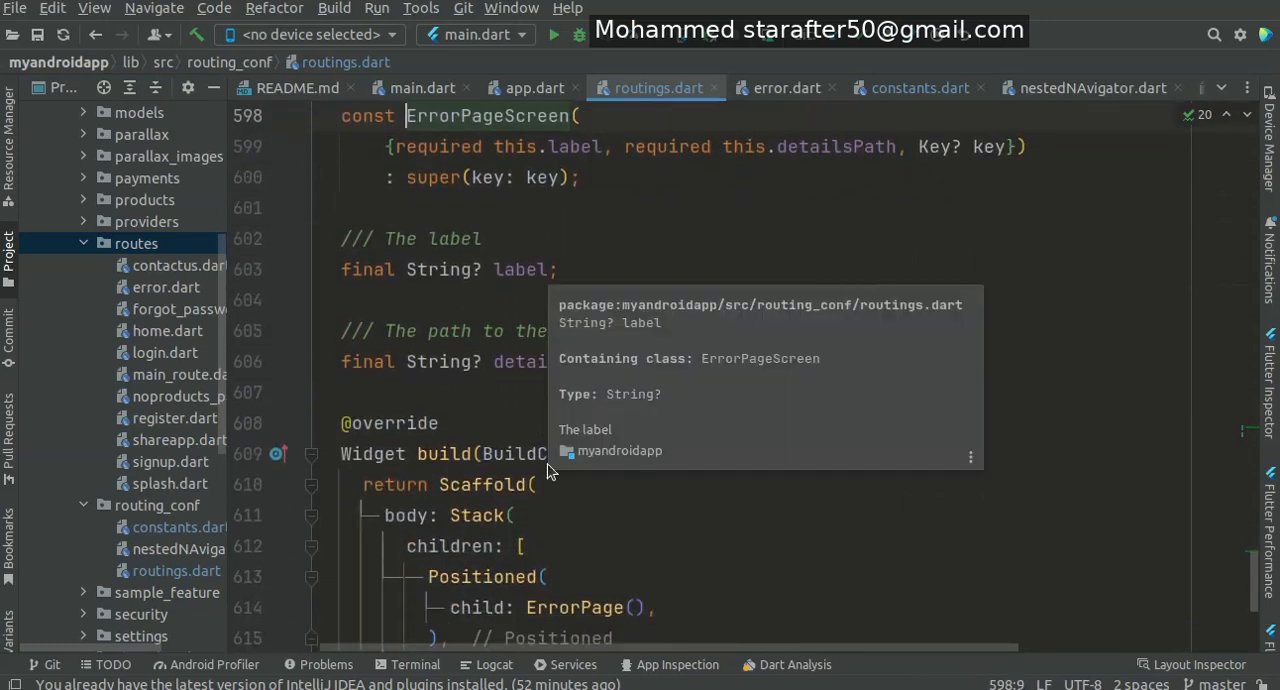
scroll("down", 3)
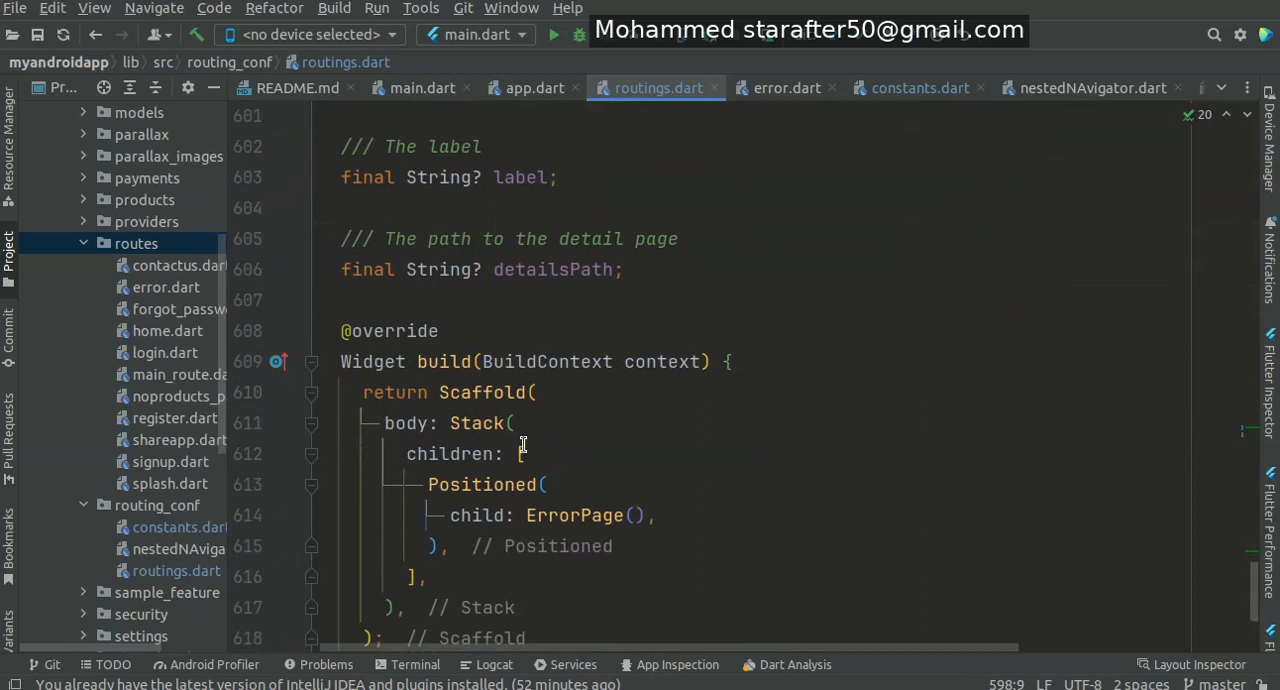
double_click(573, 515)
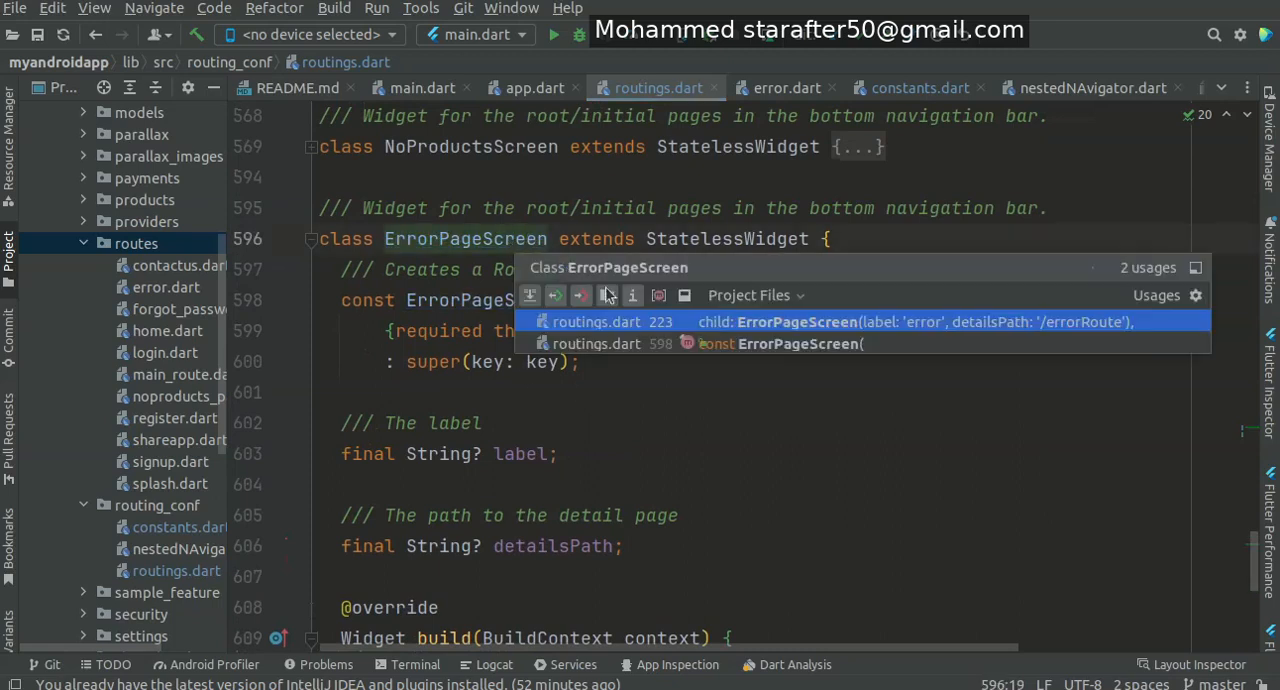
left_click(612, 321)
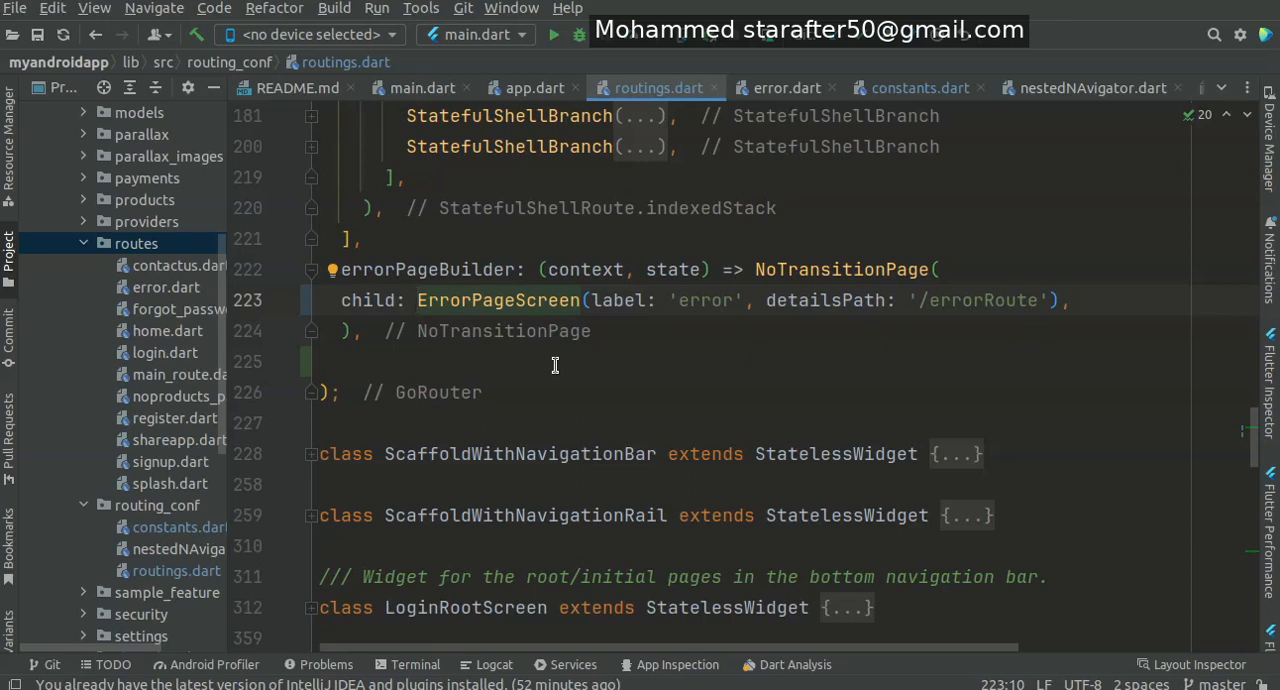
mouse_move(564, 365)
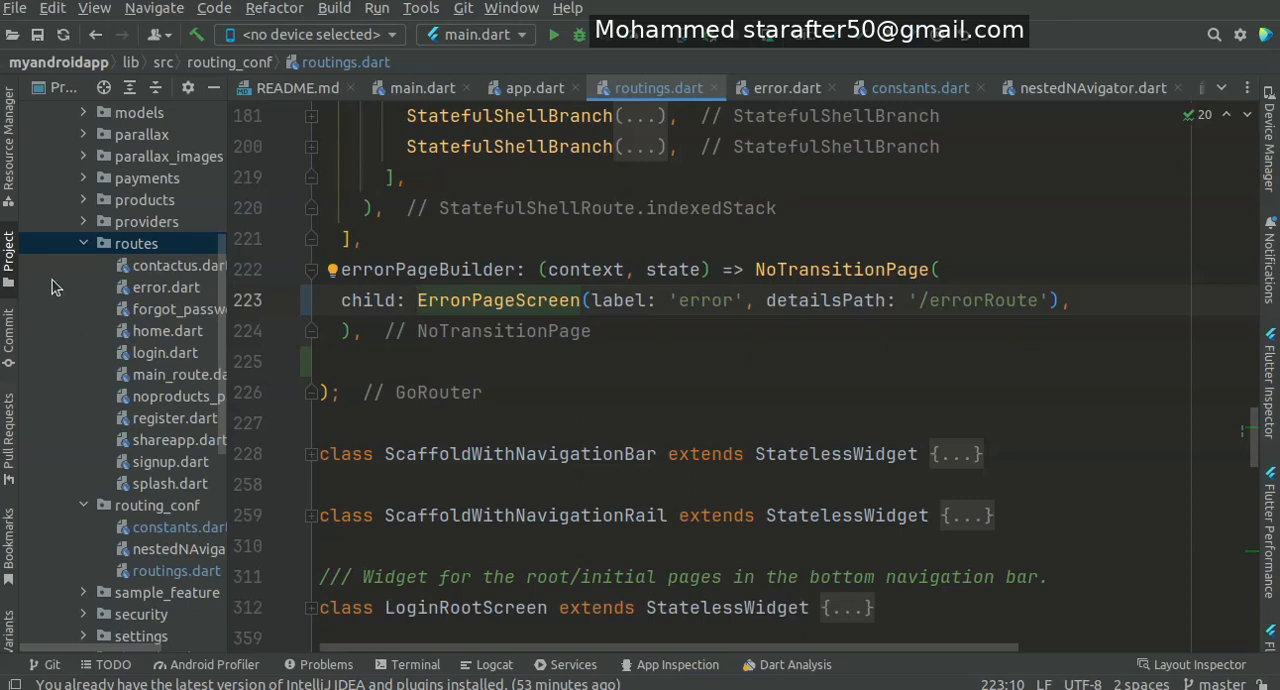
- Collapse the routes folder in the Project panel
left_click(84, 243)
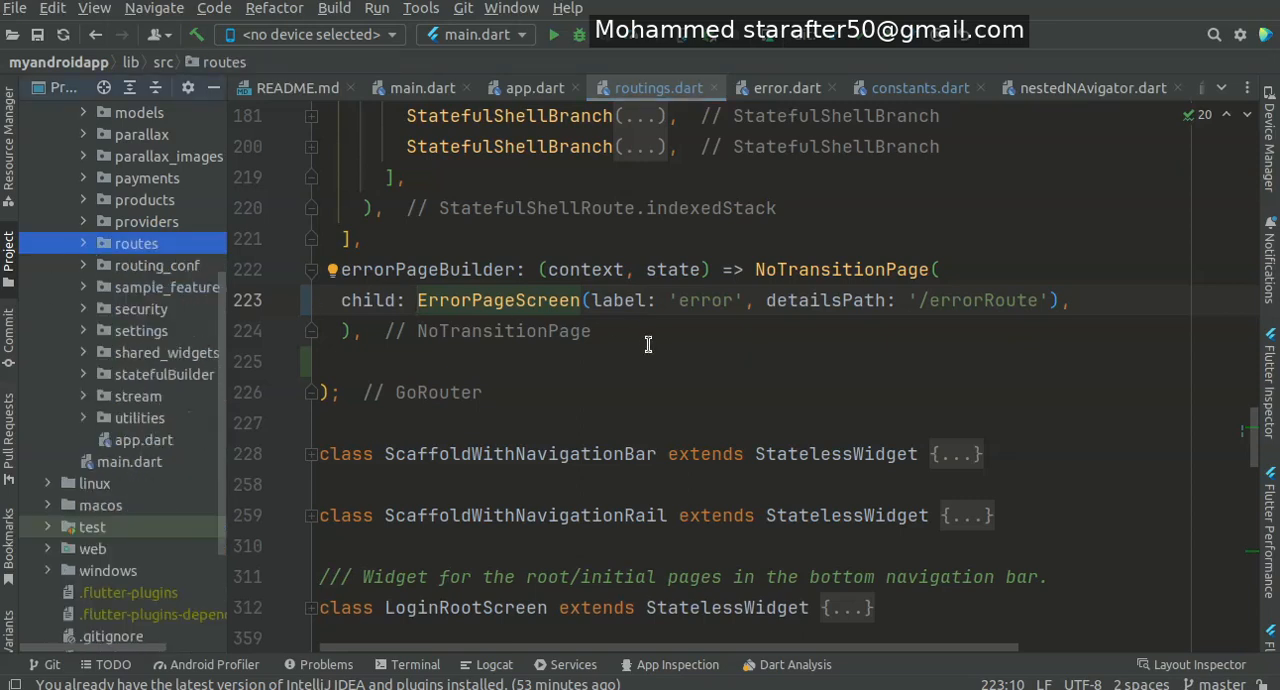
mouse_move(665, 381)
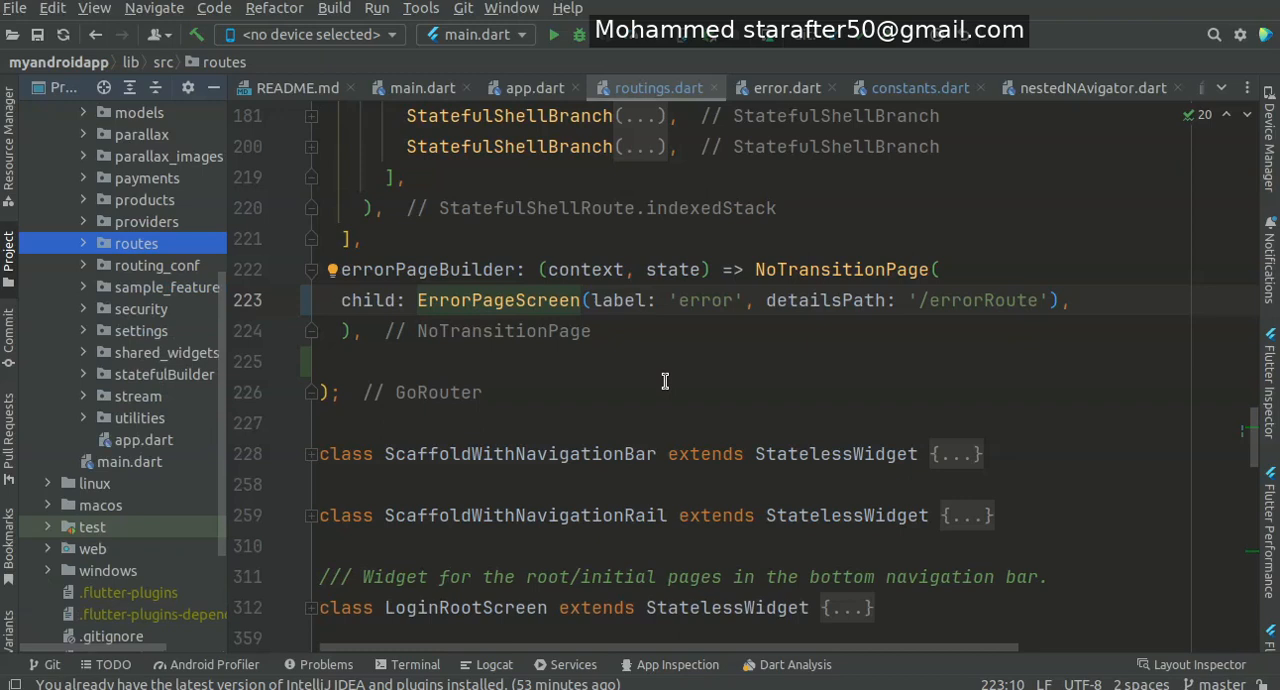